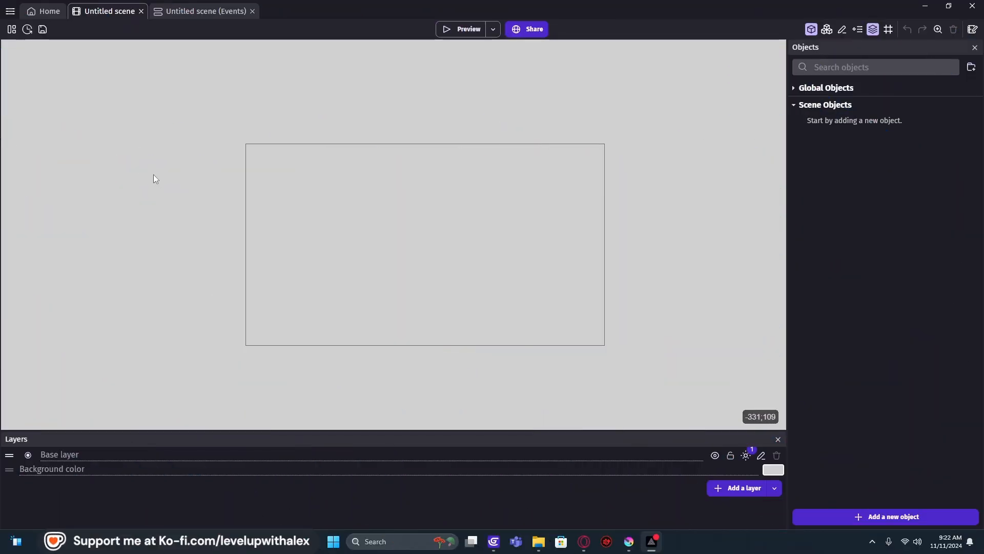
Step: Bring the game's empty Firebase configuration string field into view in the project properties
click(10, 12)
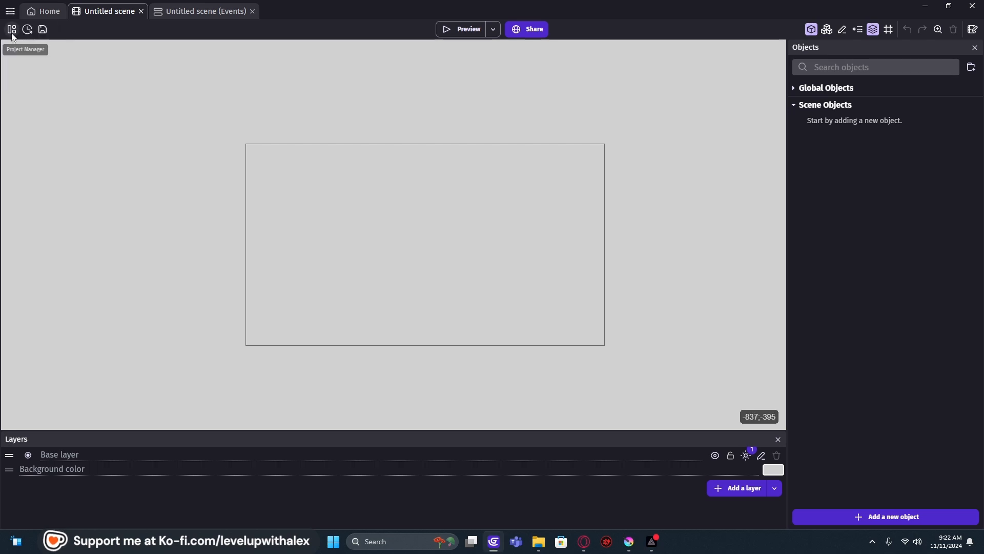
click(11, 29)
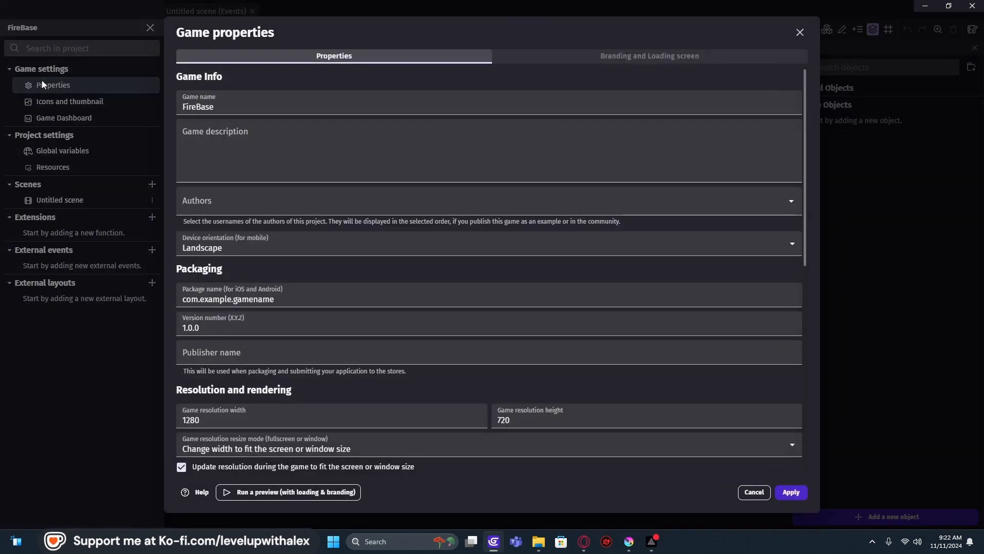
scroll(down, 3)
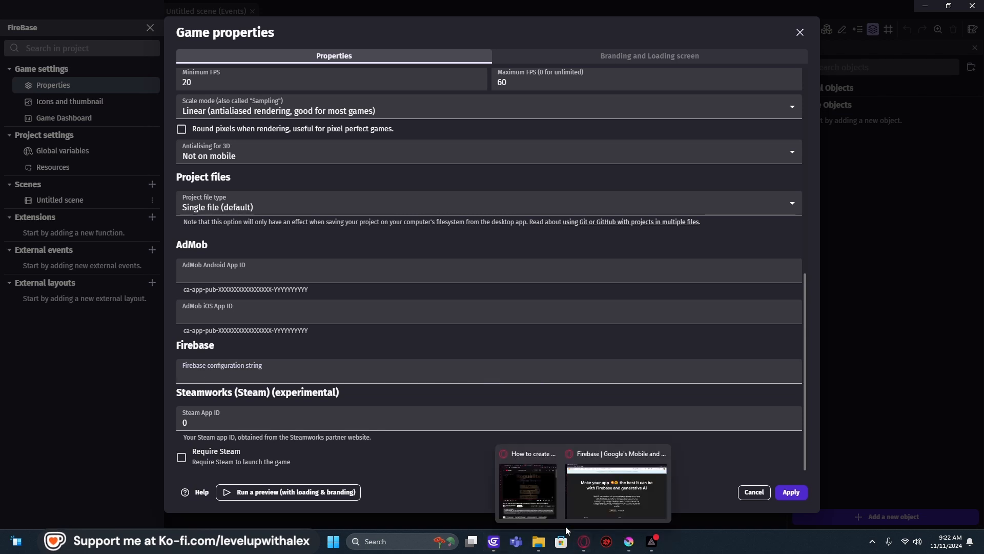
Step: Reach the Firebase console in the browser and start creating a new project
click(615, 491)
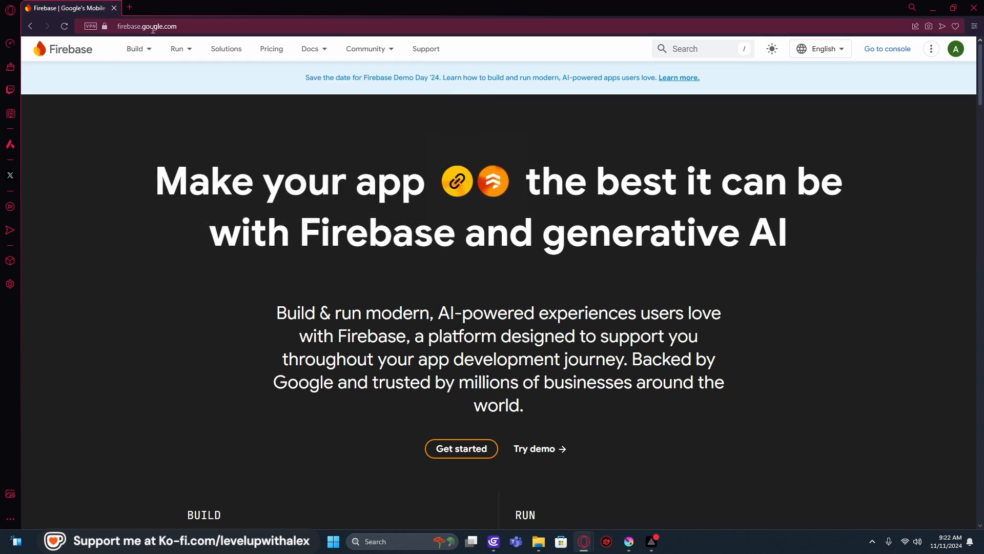
click(177, 48)
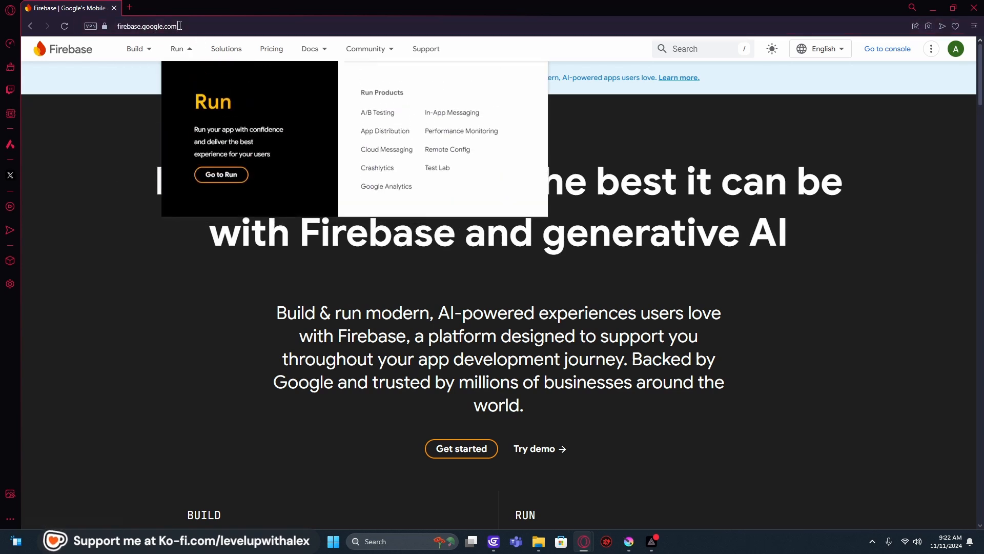
click(82, 177)
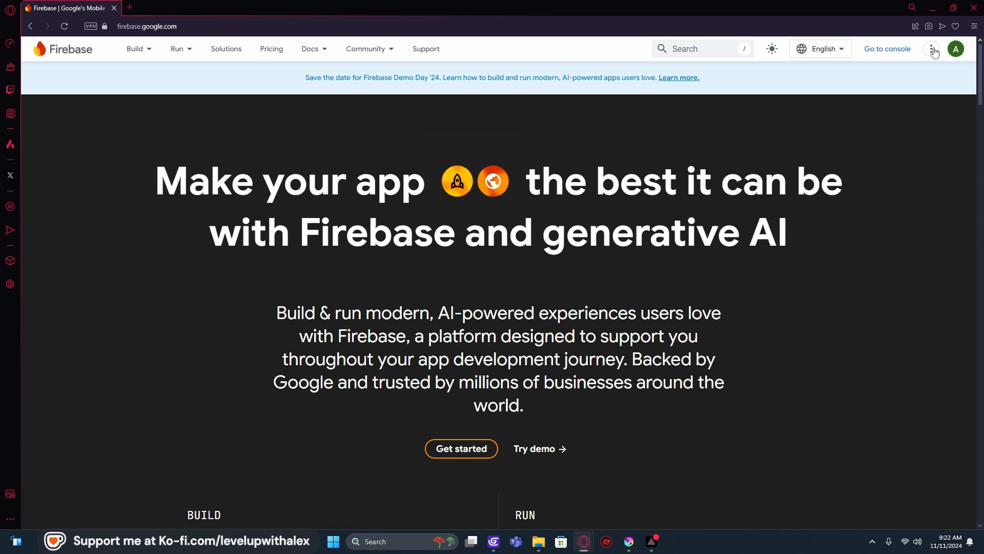
click(886, 48)
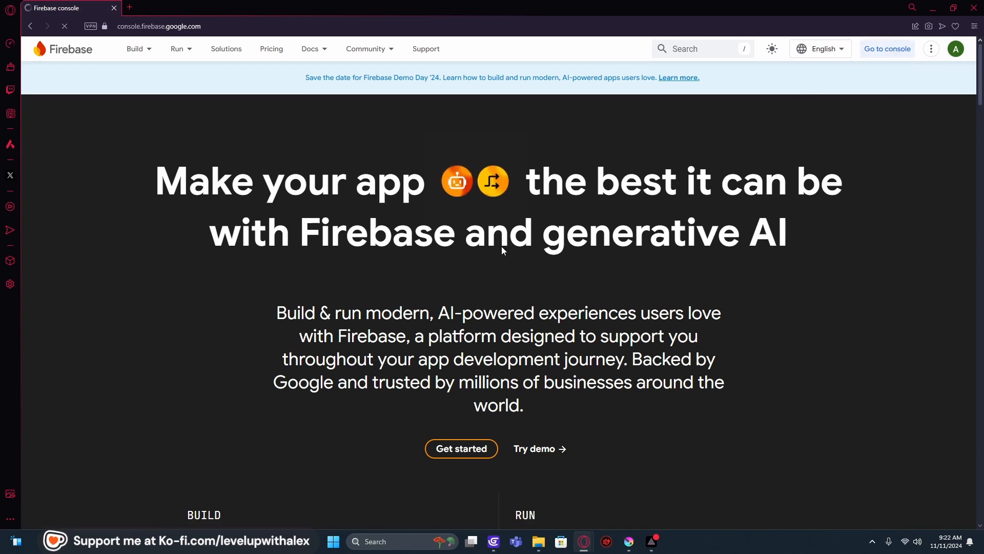
click(887, 49)
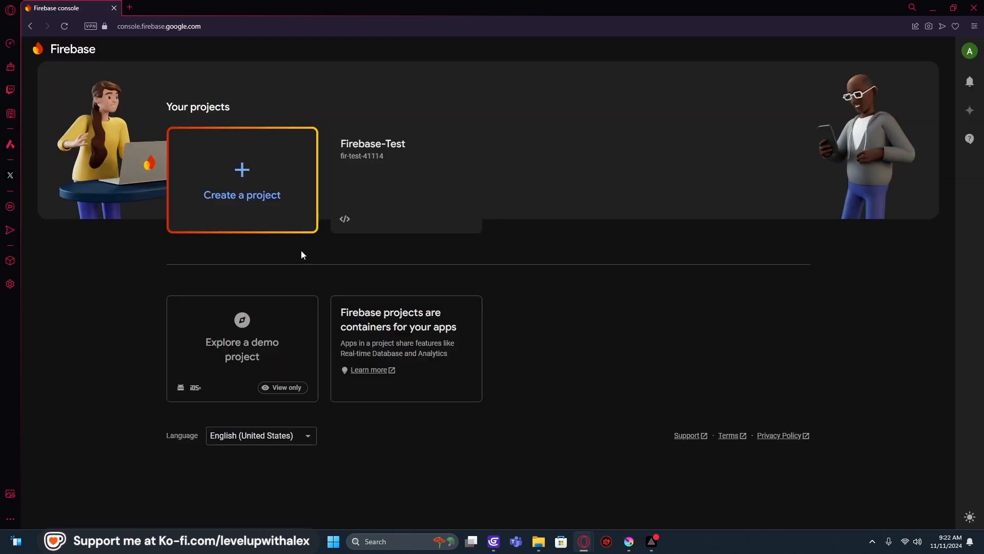
click(242, 181)
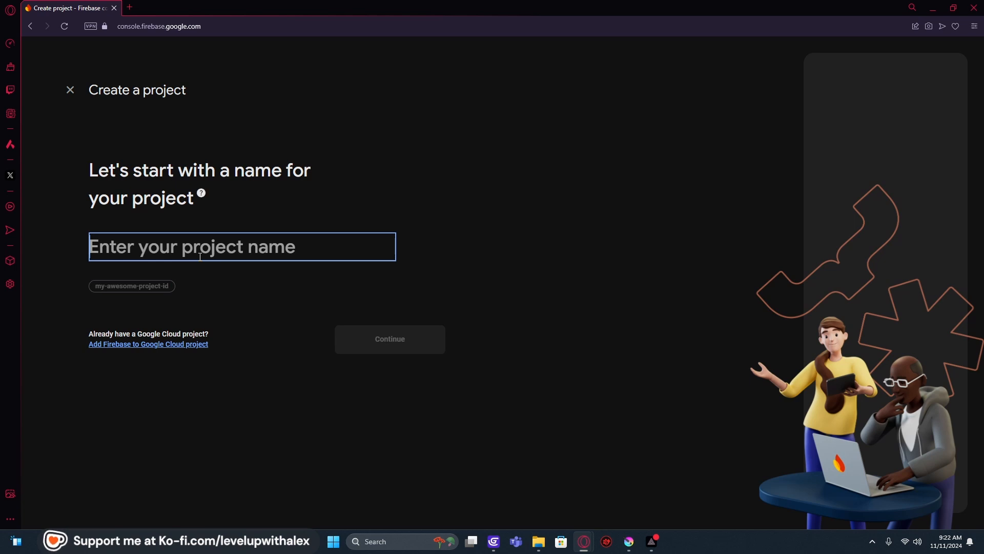
Step: Create project Gdevelop-Leader with Google Analytics on the Default Account for Firebase
text(Gdevelop-)
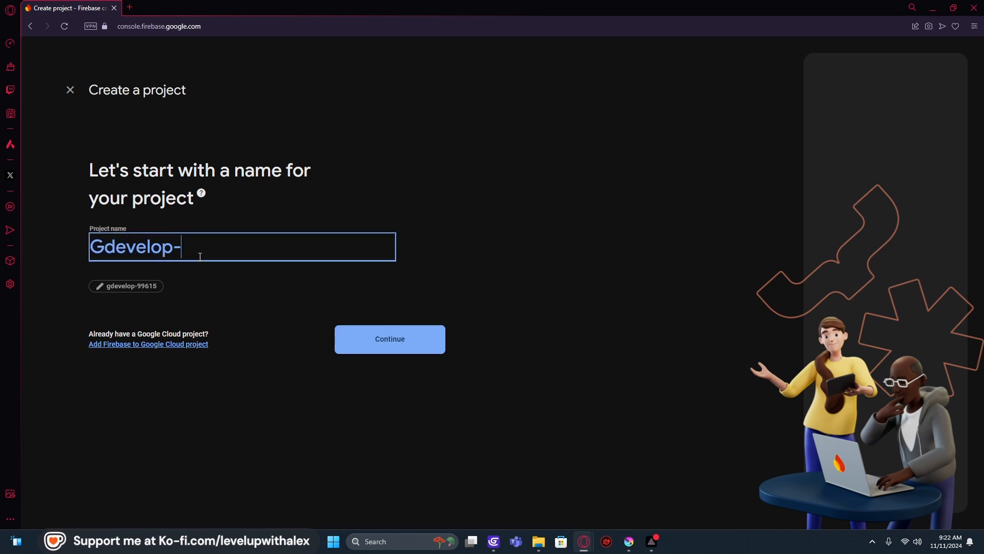
text(Leader)
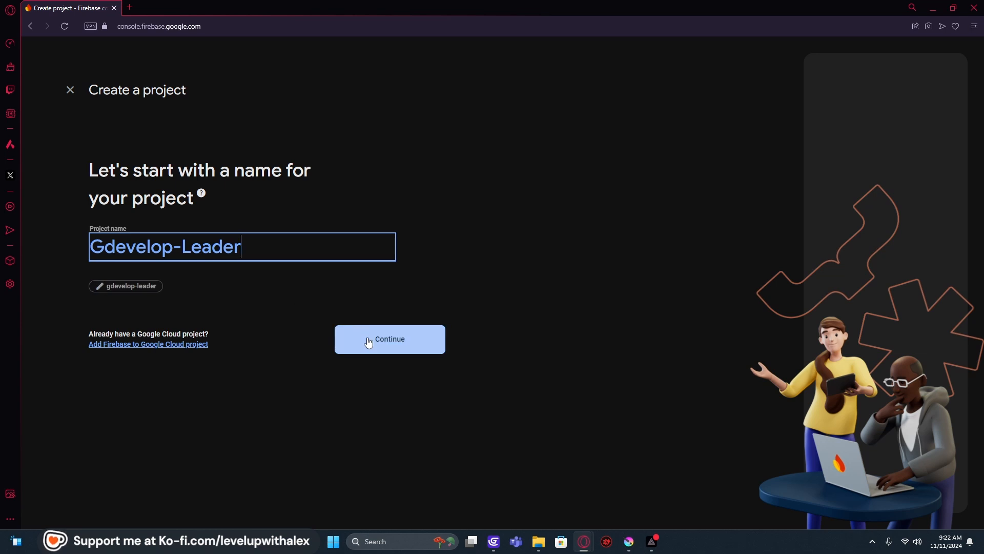
click(389, 339)
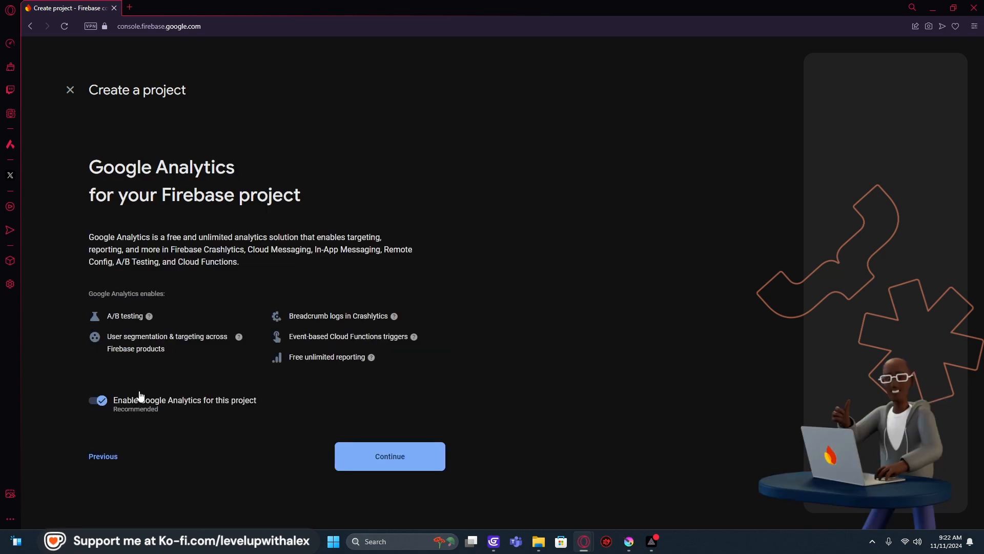
mouse_move(298, 434)
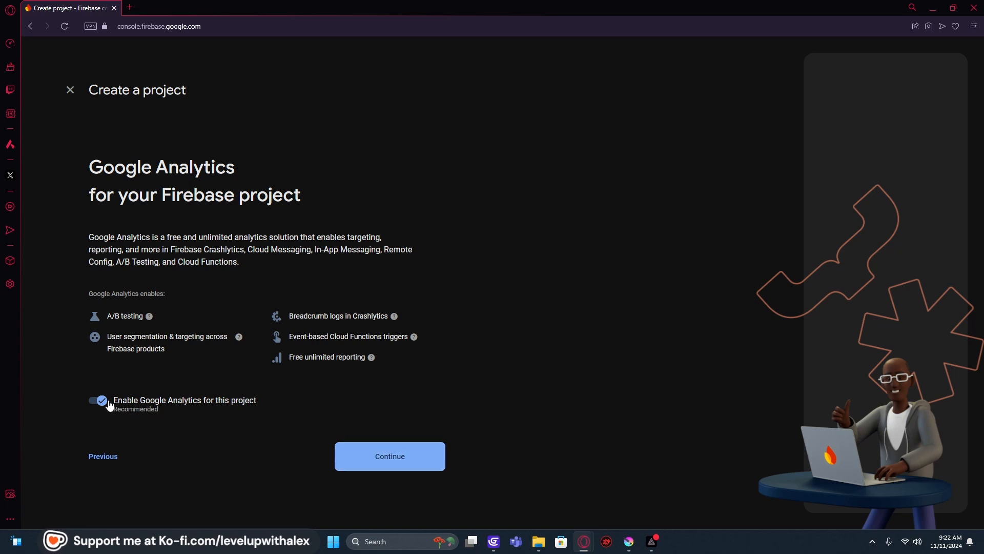
click(390, 455)
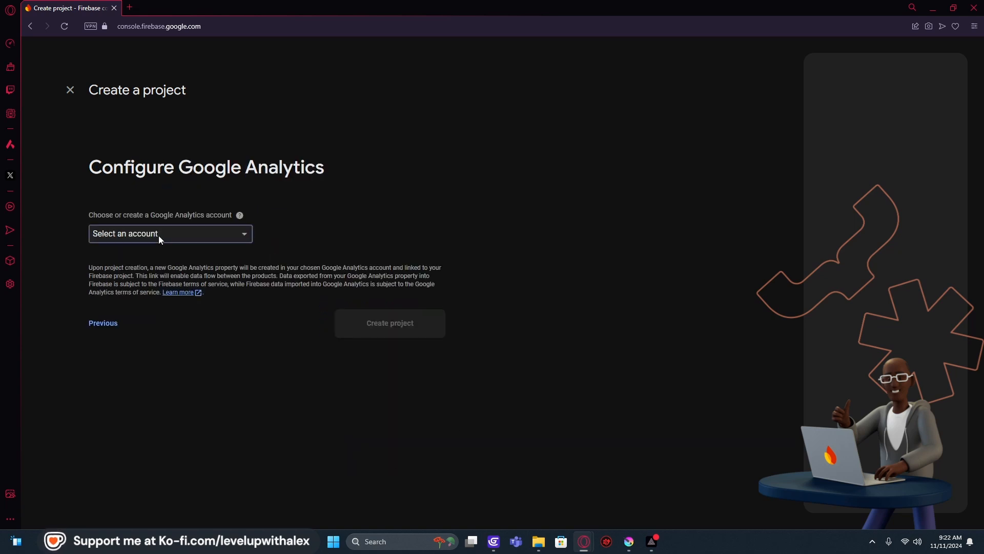
click(169, 233)
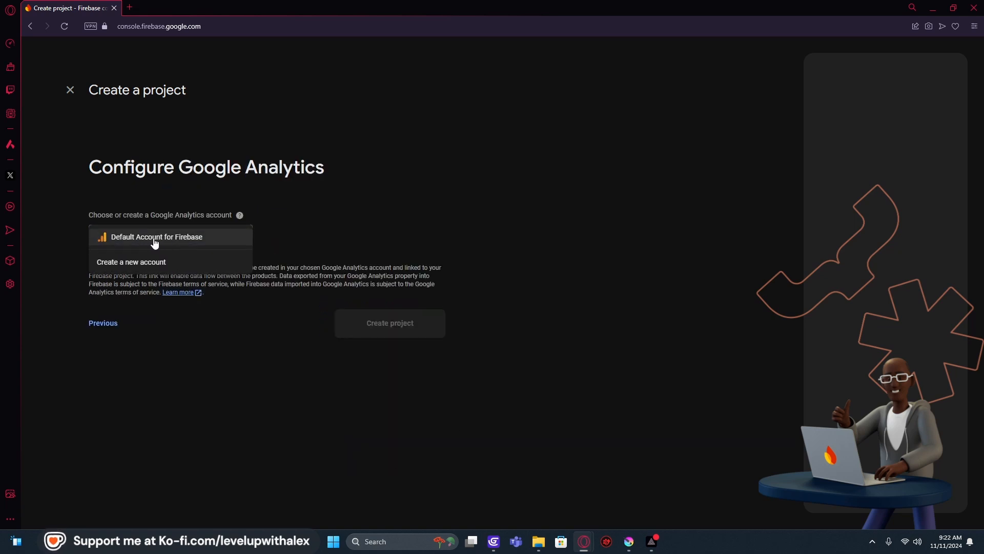
click(155, 237)
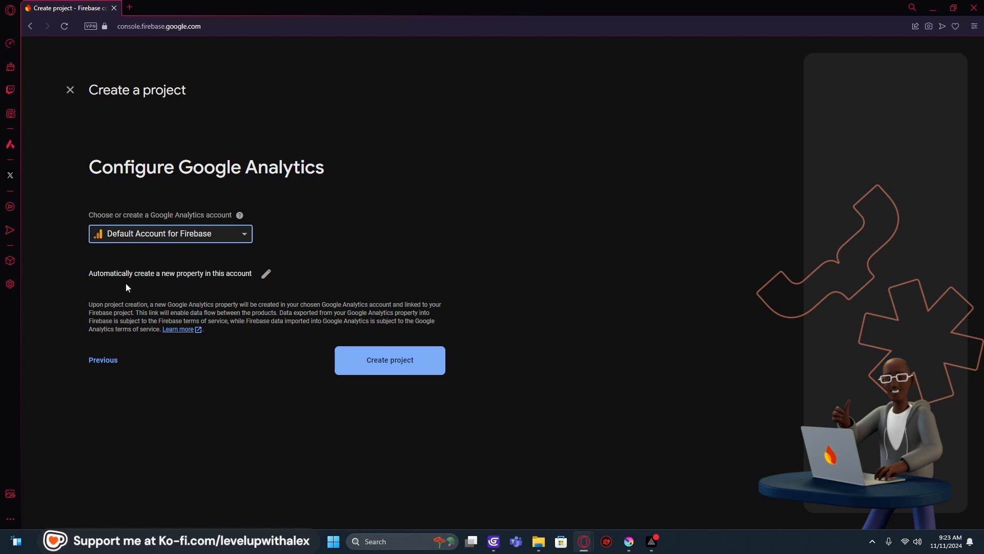
mouse_move(390, 360)
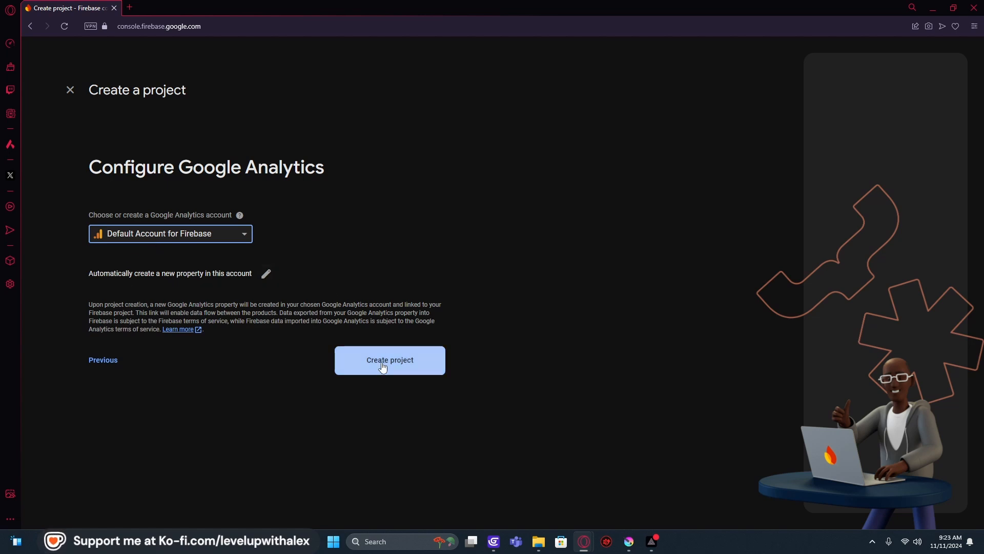
click(389, 360)
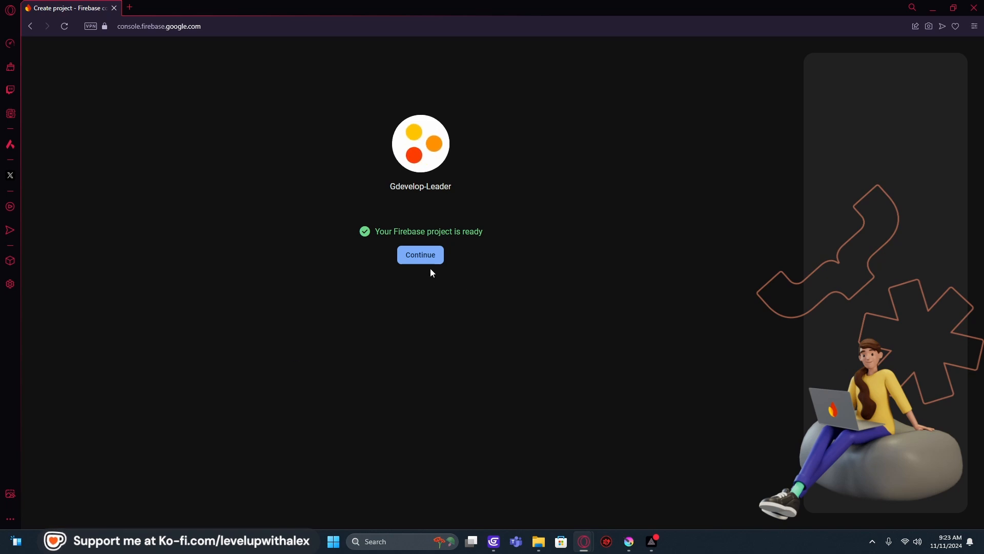
Step: Register a web app nicknamed Leaderboards in the new project and show its SDK configuration
click(420, 255)
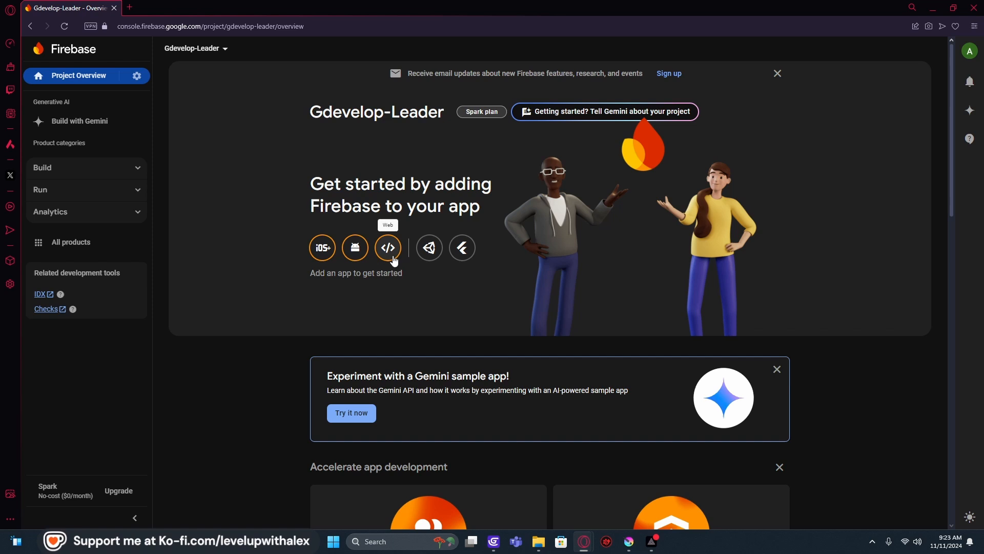
mouse_move(368, 189)
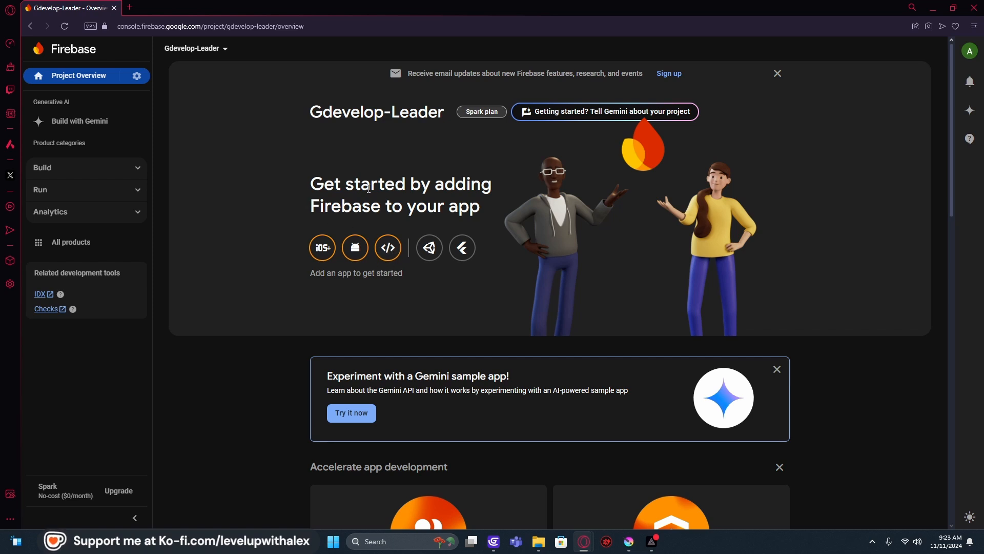
click(386, 247)
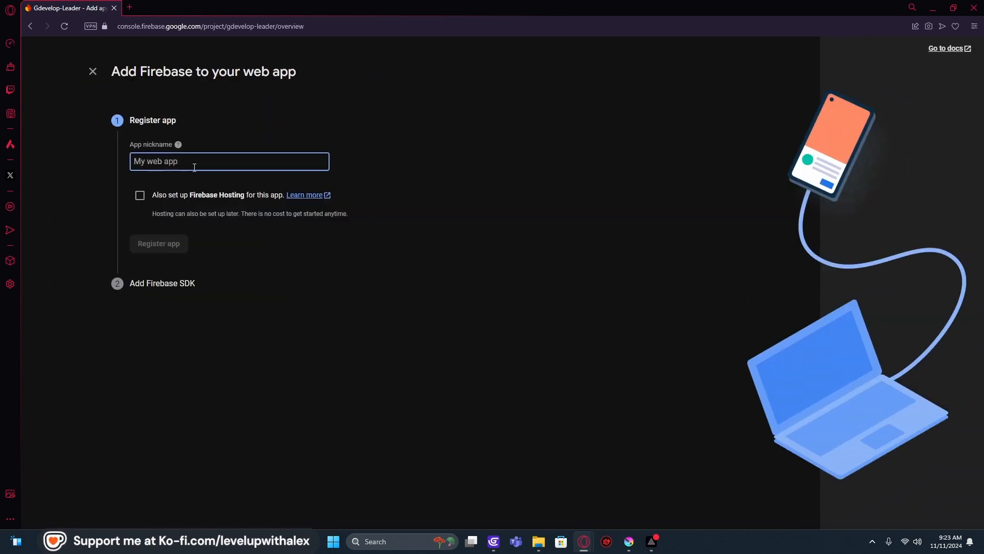
text(Leaderb)
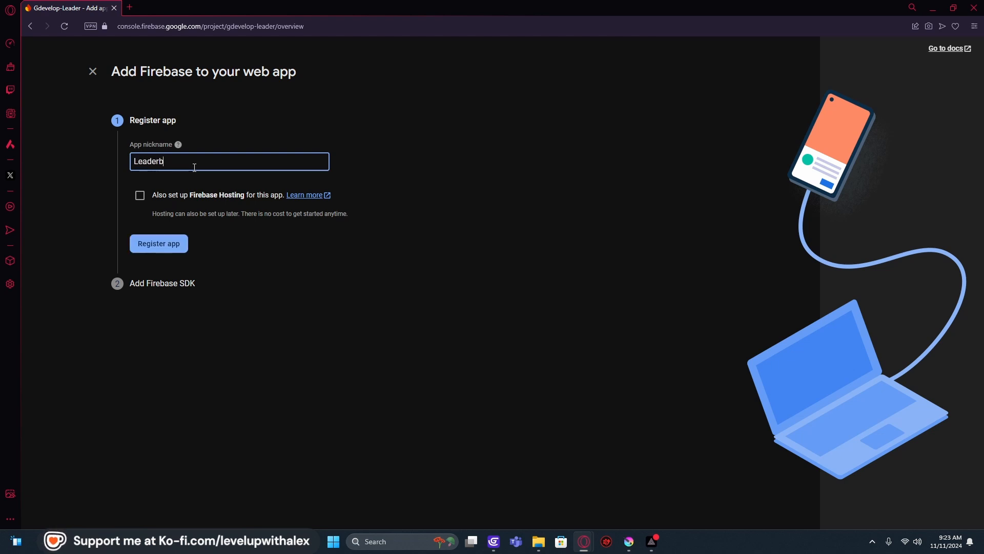
text(oards)
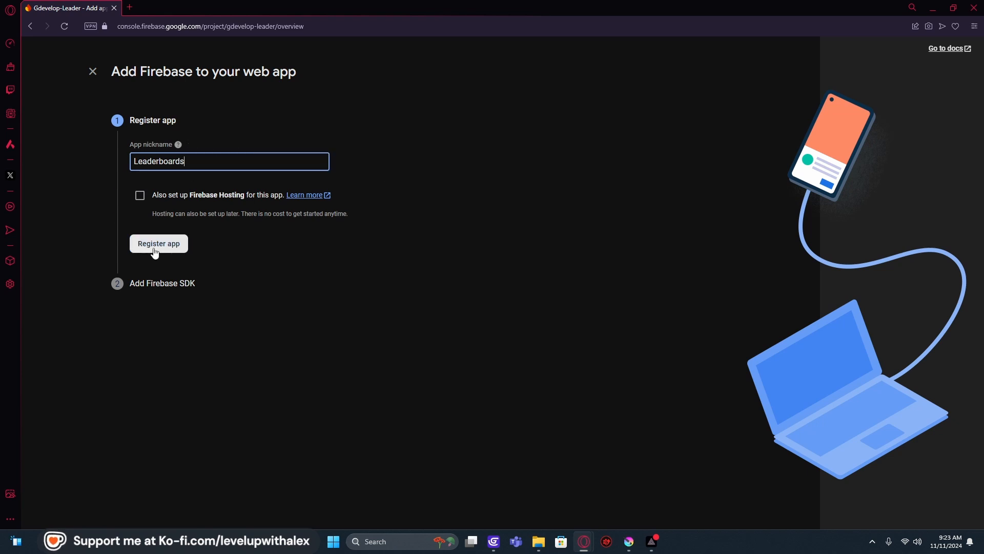
click(158, 244)
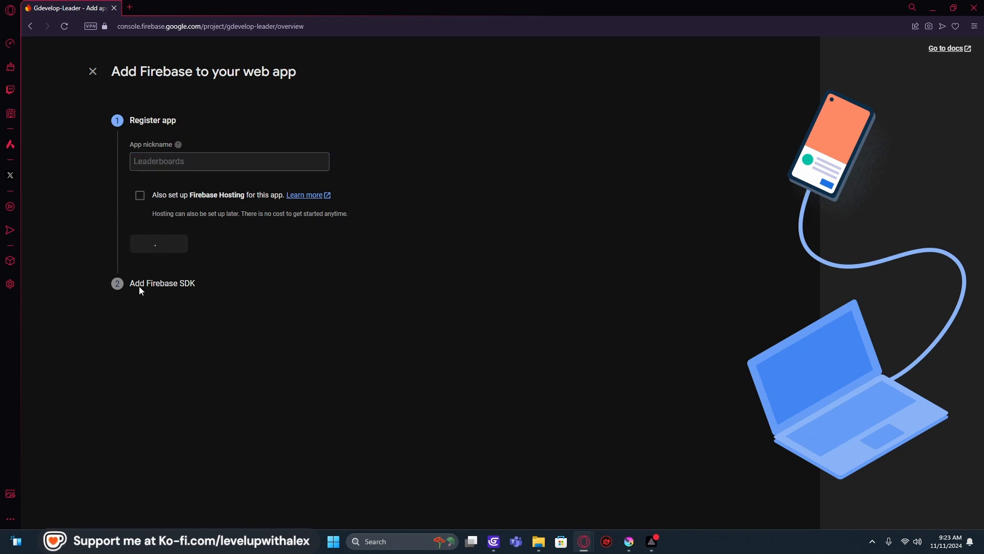
click(158, 244)
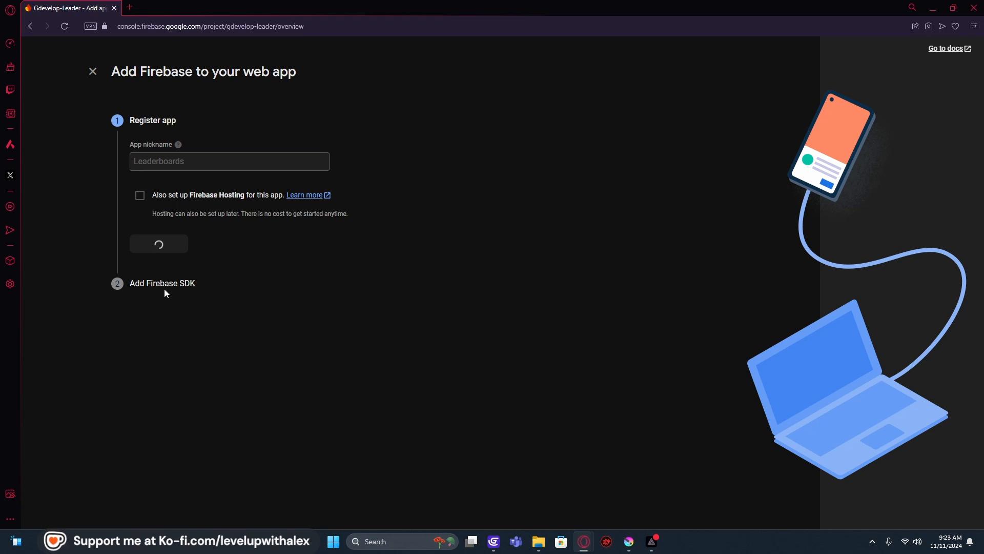
click(158, 244)
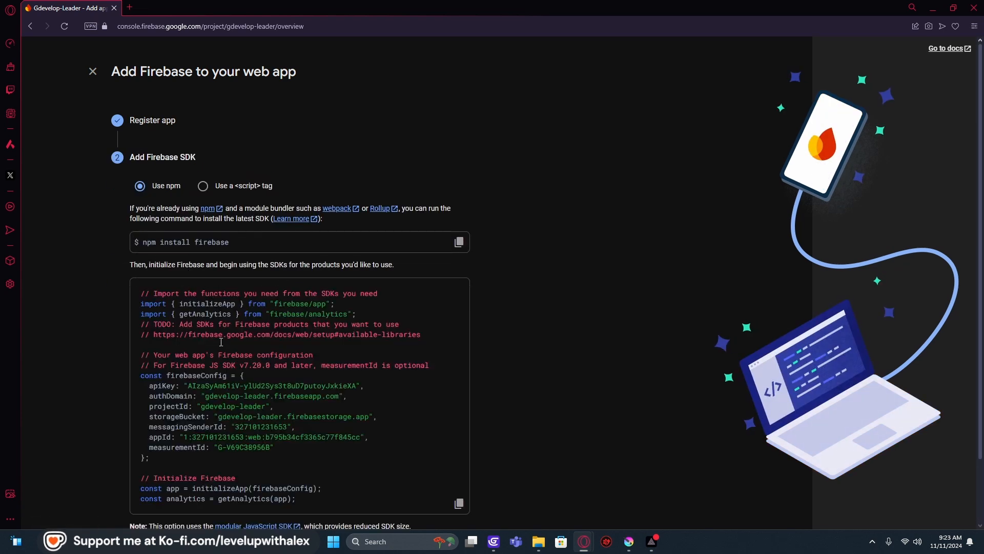
Step: Reveal the full firebaseConfig object in the web app's SDK setup code
scroll(down, 3)
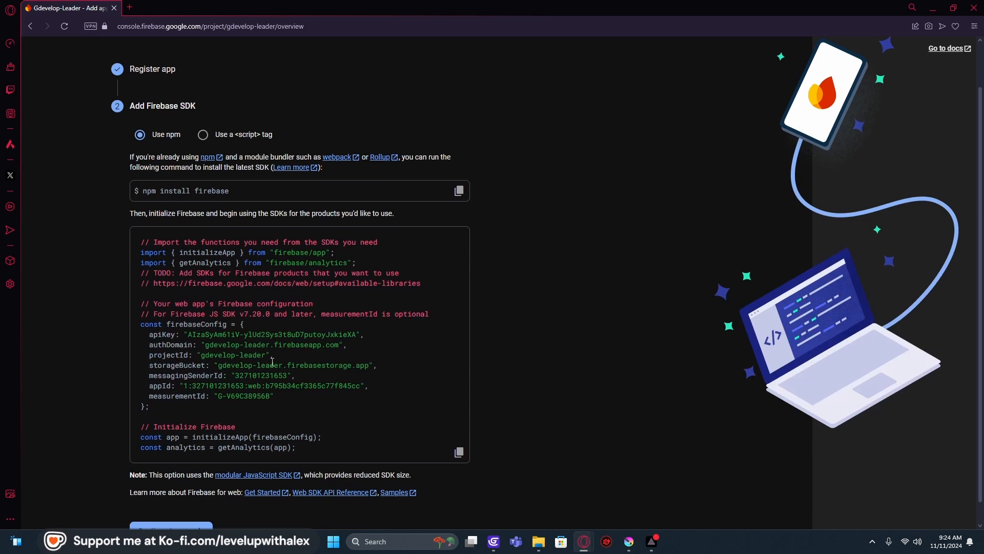
mouse_move(295, 363)
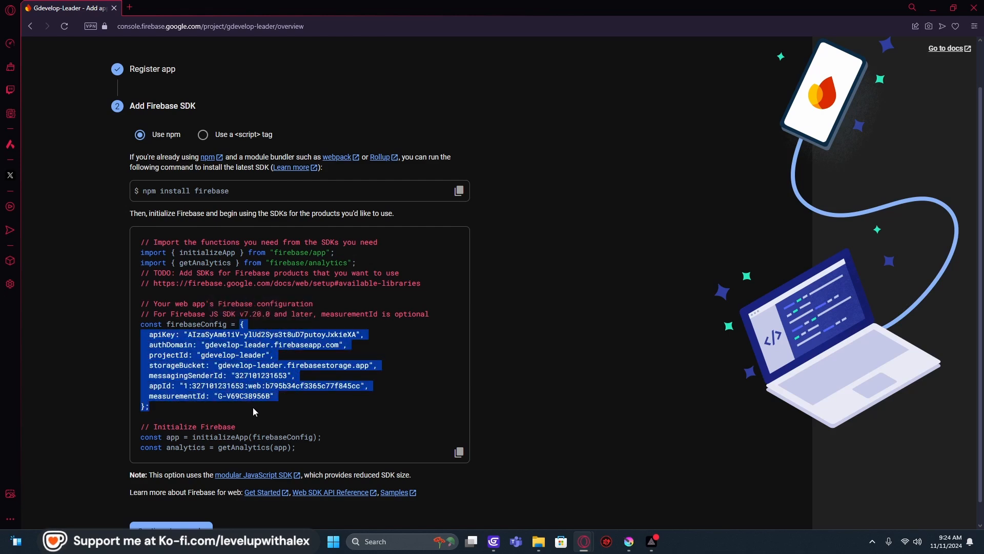
mouse_move(139, 329)
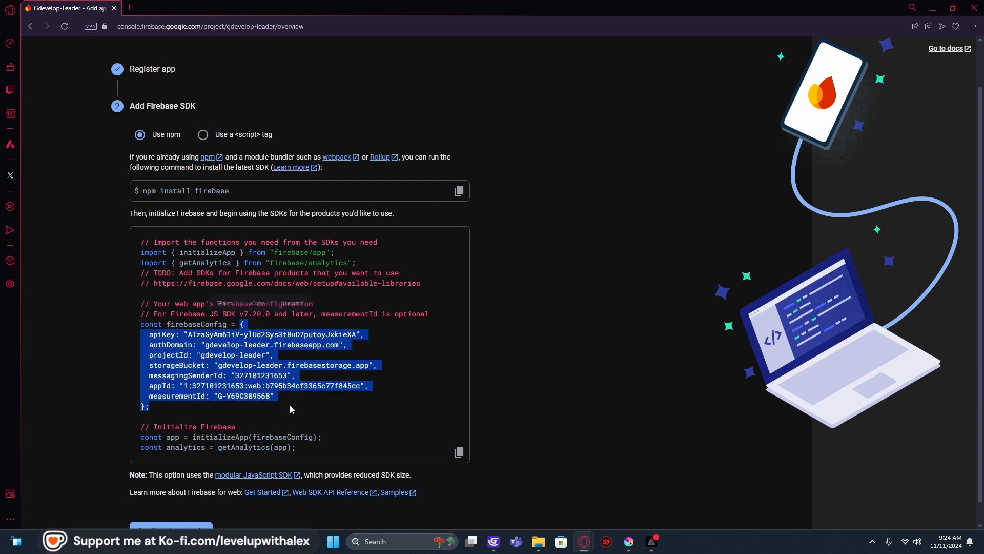
mouse_move(524, 533)
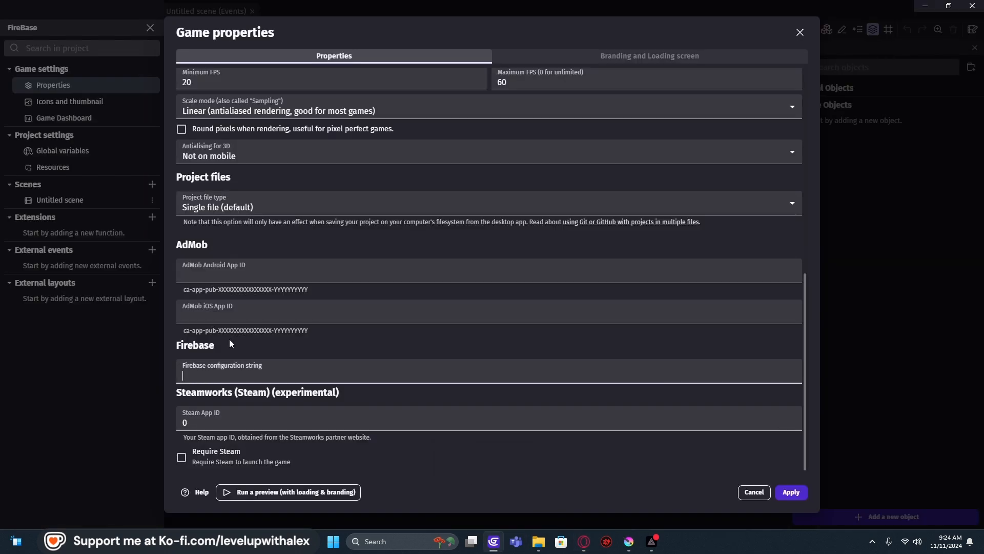
Step: Enter the web app's config as quoted JSON in the Firebase configuration string and apply it
text({)
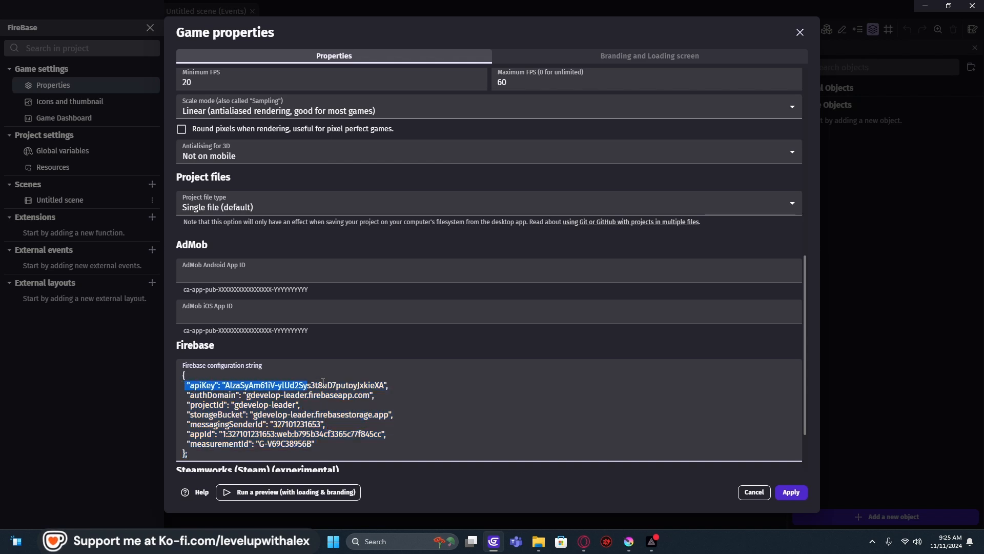
click(386, 440)
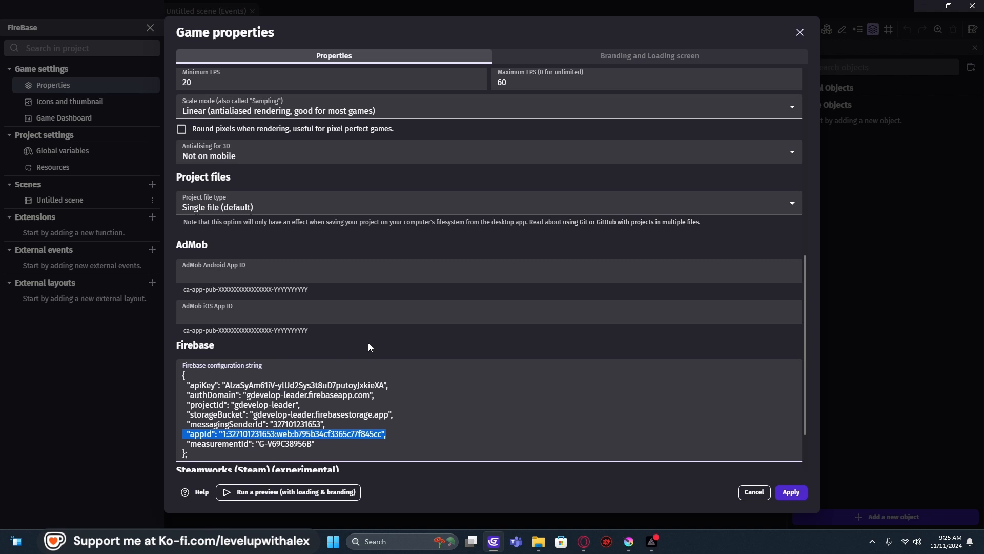
click(611, 457)
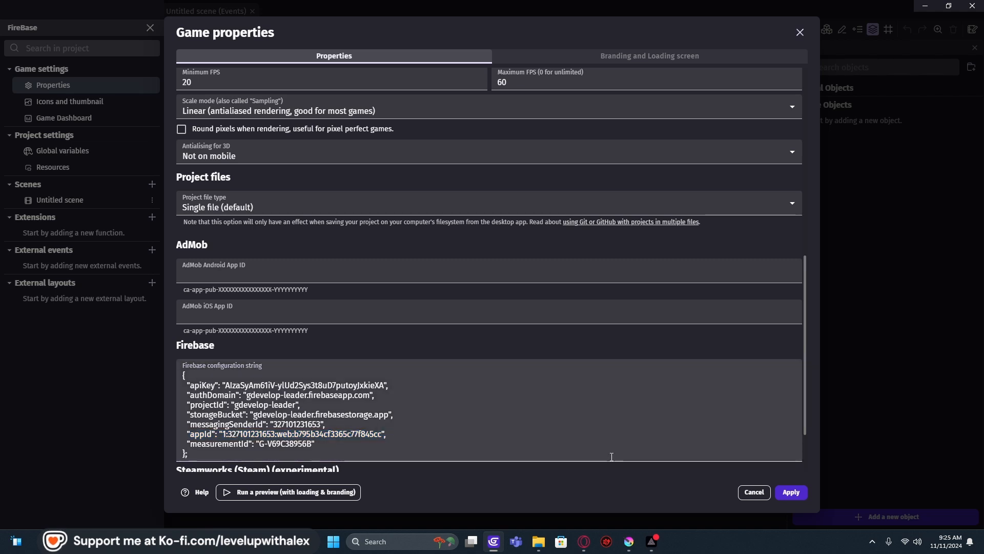
scroll(down, 3)
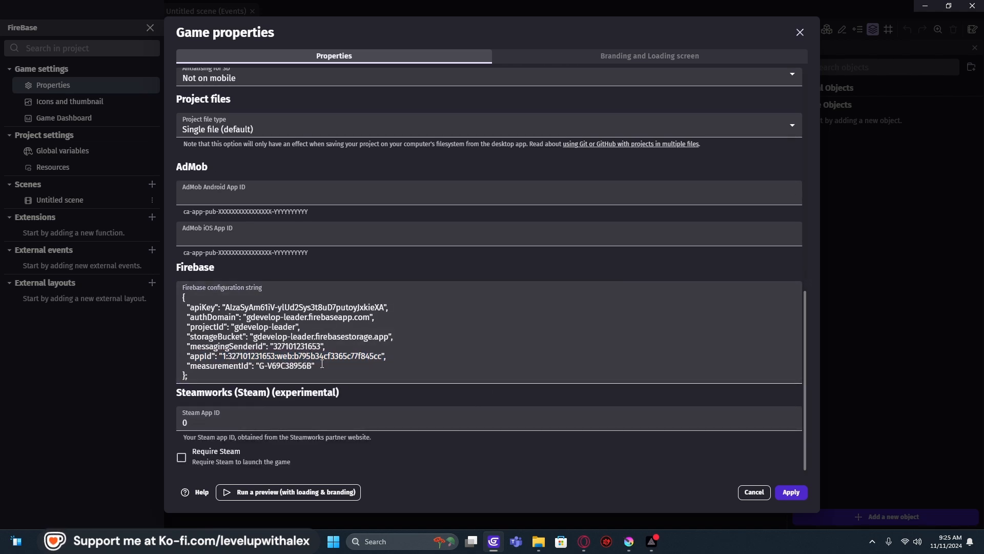
scroll(up, 3)
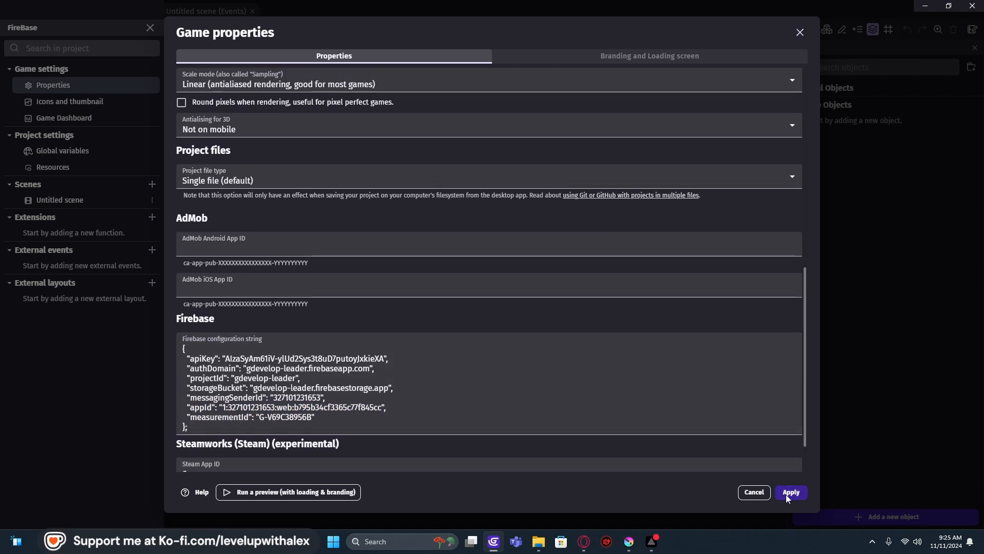
click(789, 491)
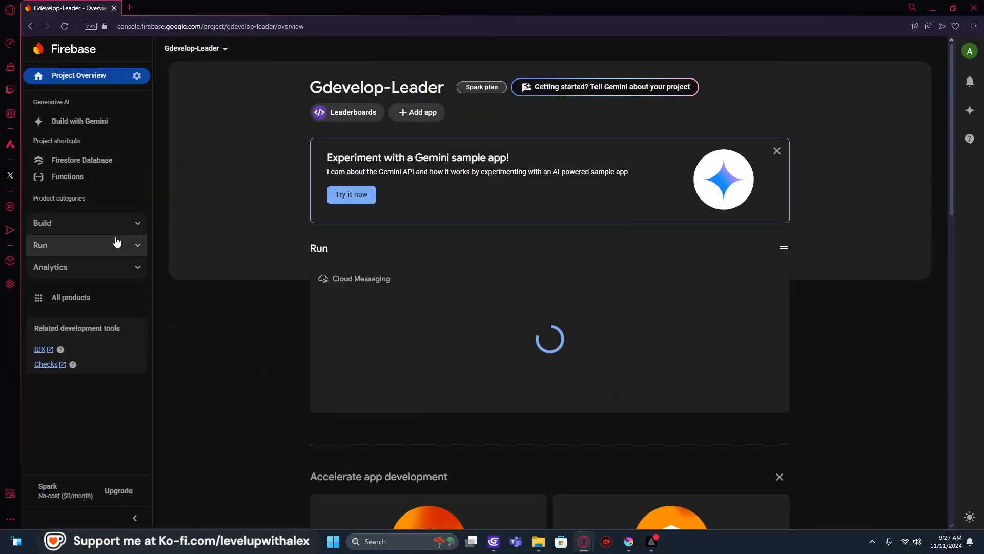
mouse_move(64, 48)
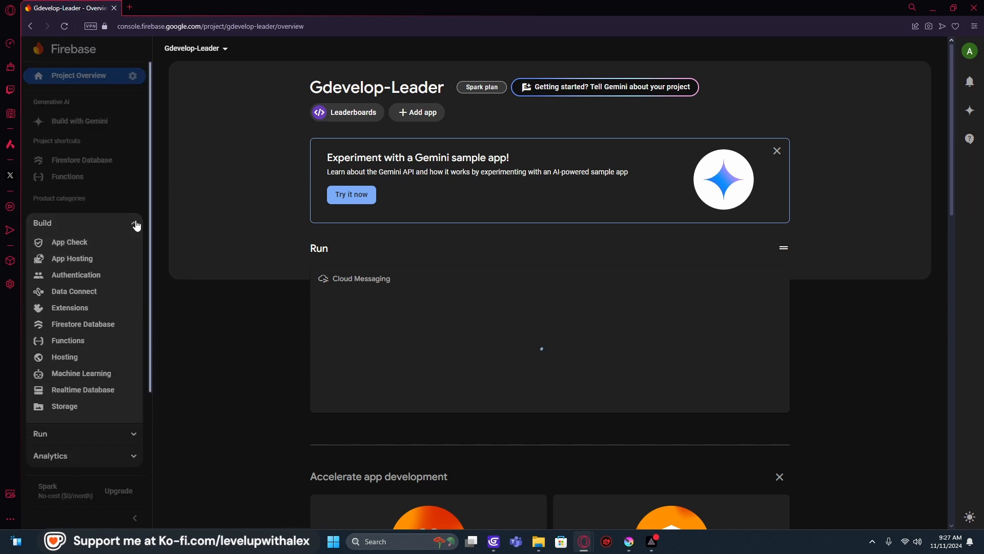
mouse_move(79, 329)
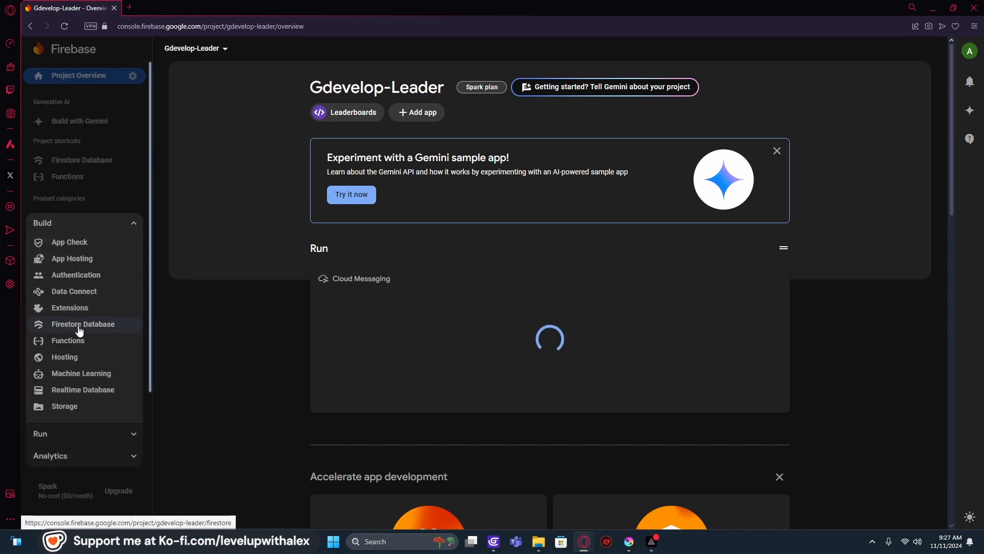
Step: Go to Firestore Database for Gdevelop-Leader and begin creating a database
click(81, 324)
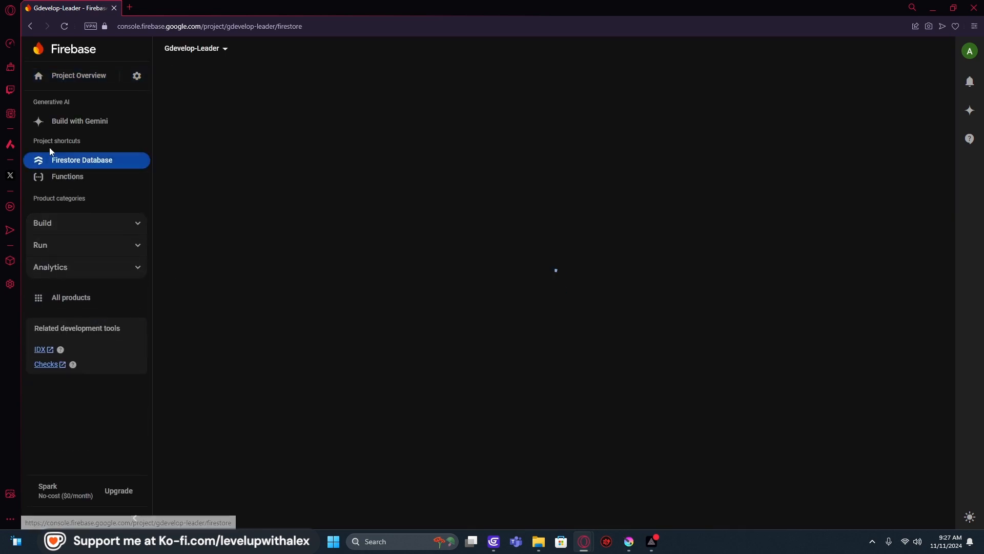
click(82, 160)
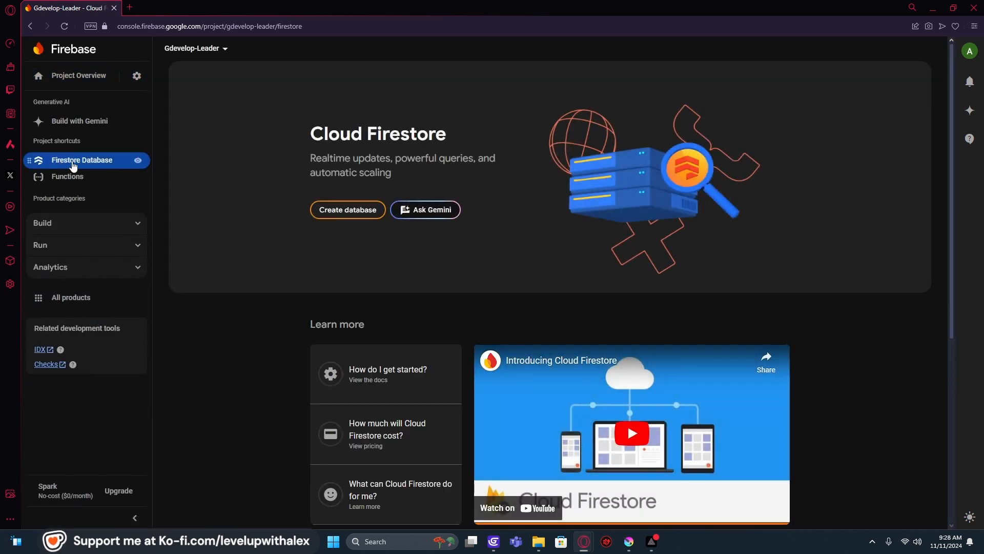
click(348, 209)
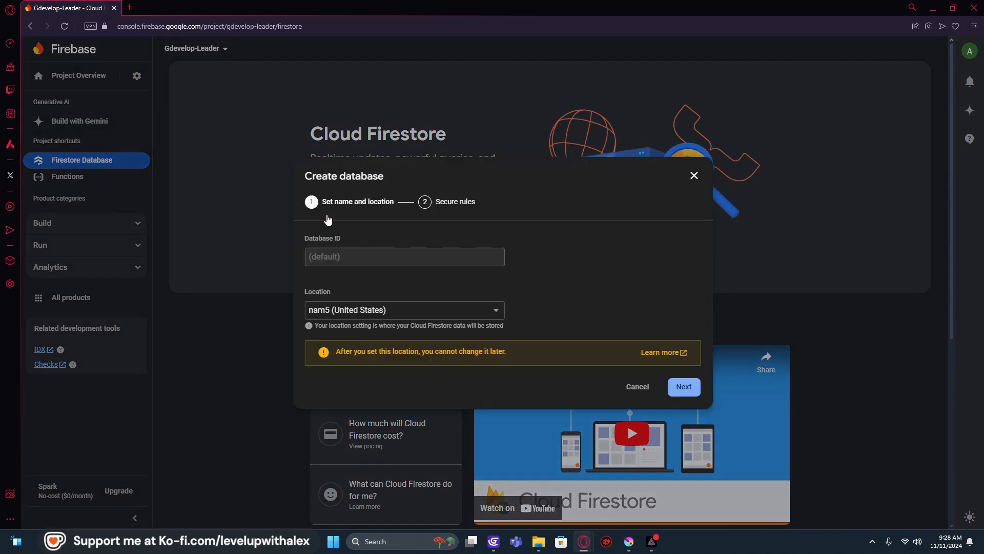
mouse_move(340, 260)
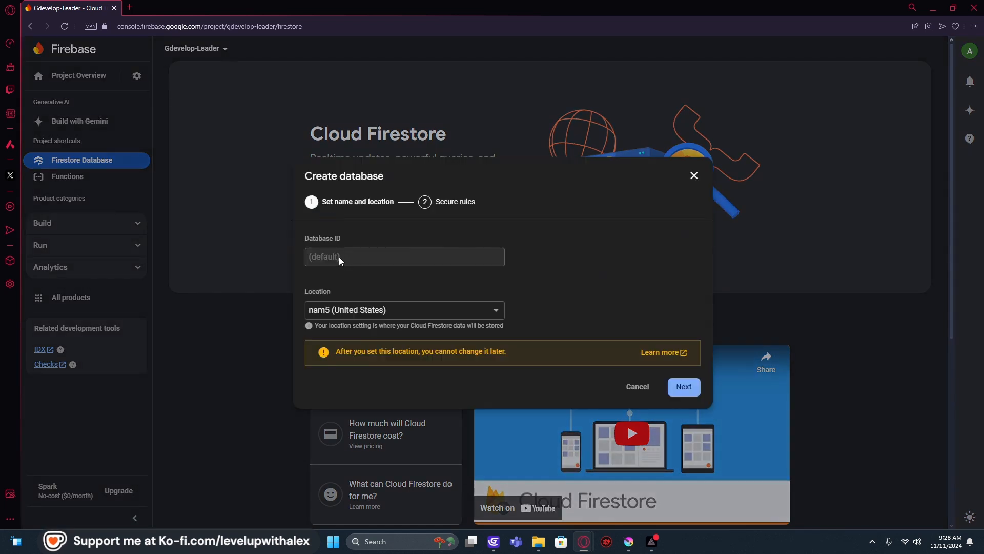
mouse_move(390, 317)
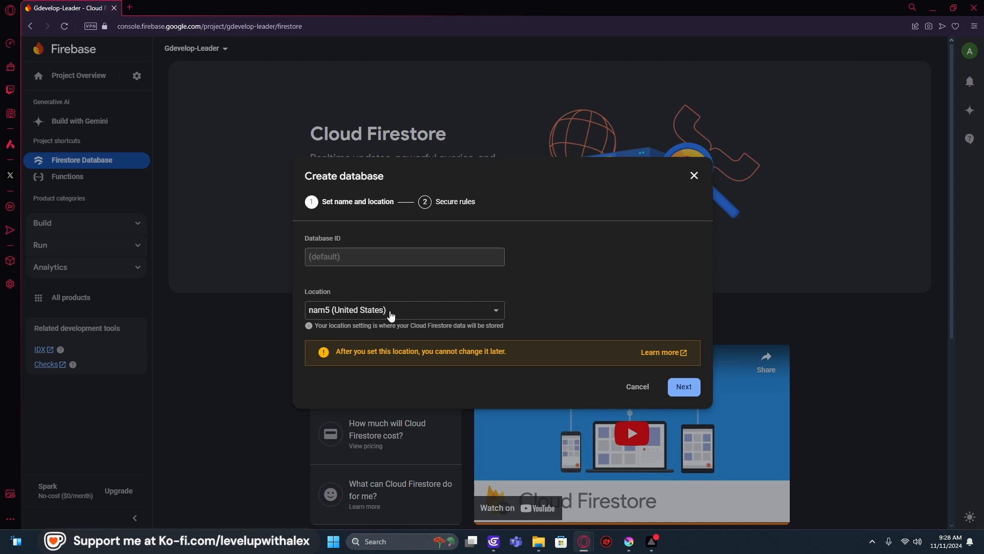
Step: Keep the default database ID in nam5 (United States) and continue to security rules
click(404, 309)
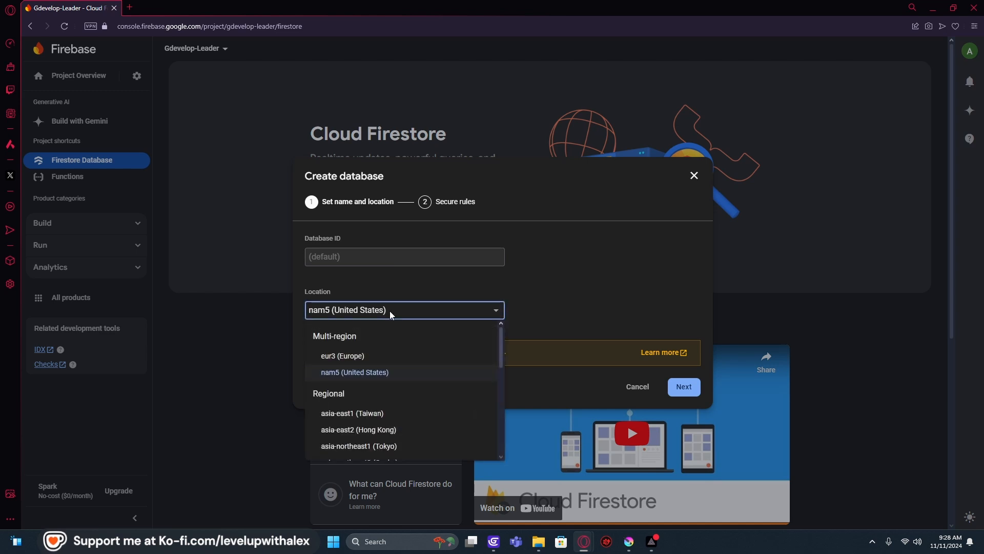
mouse_move(385, 375)
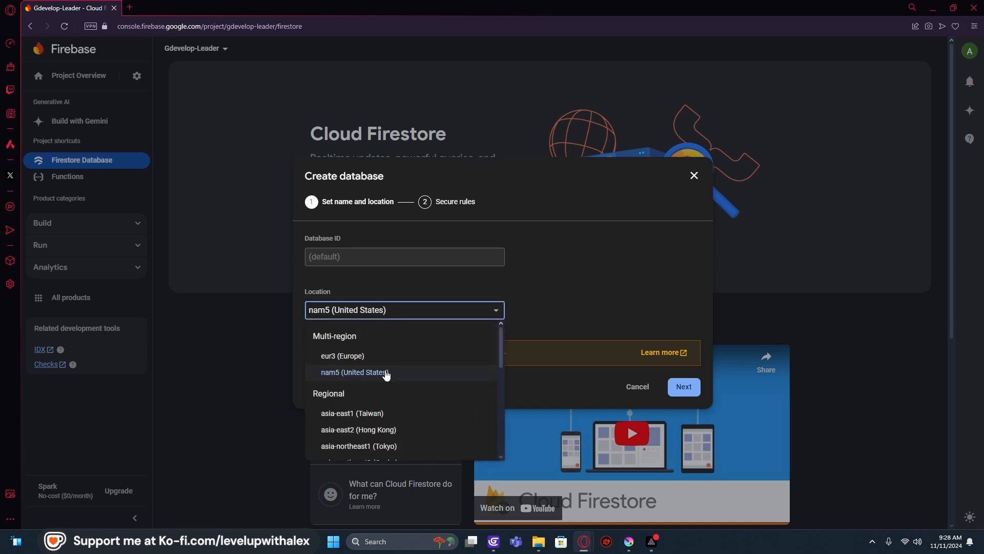
click(355, 371)
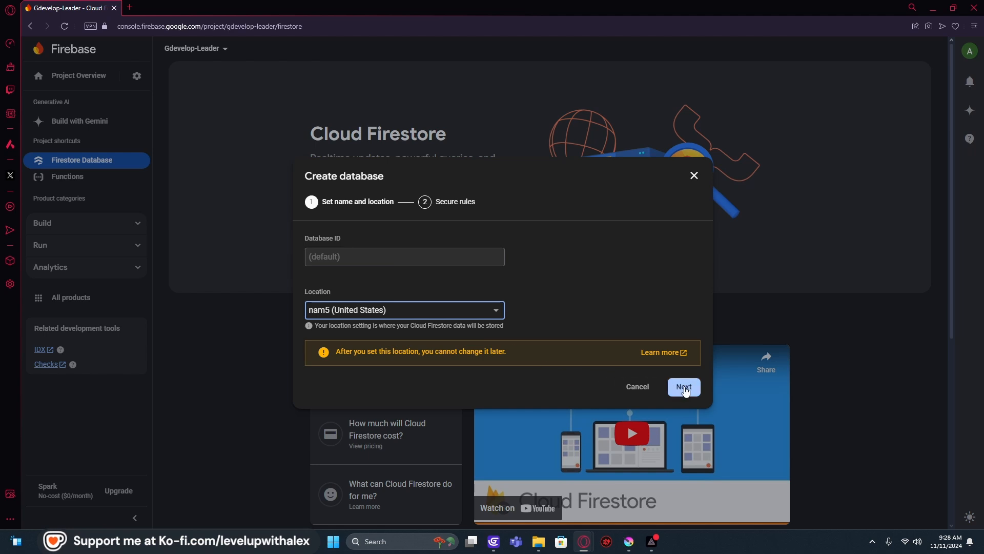
click(682, 386)
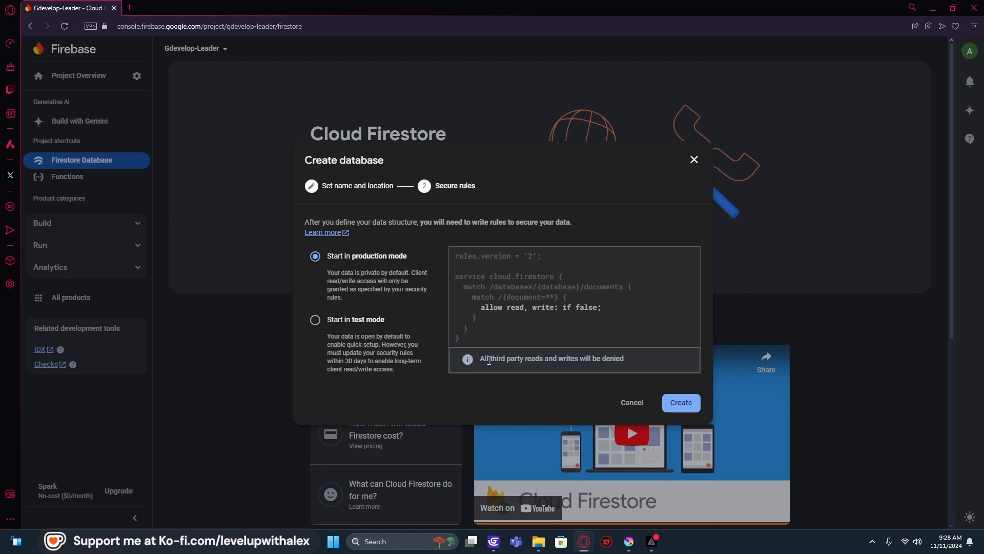
mouse_move(519, 296)
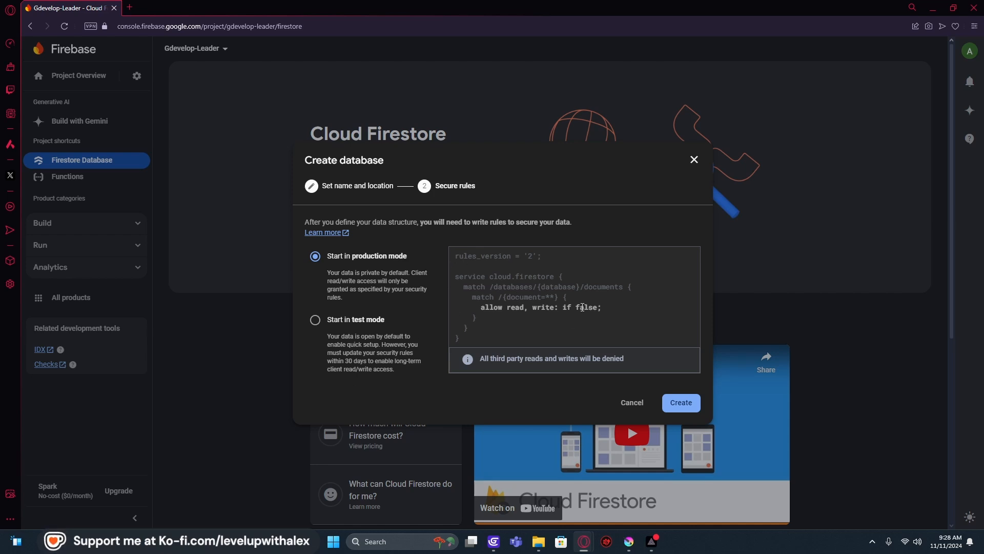
Step: Create the Firestore database in production mode
click(680, 402)
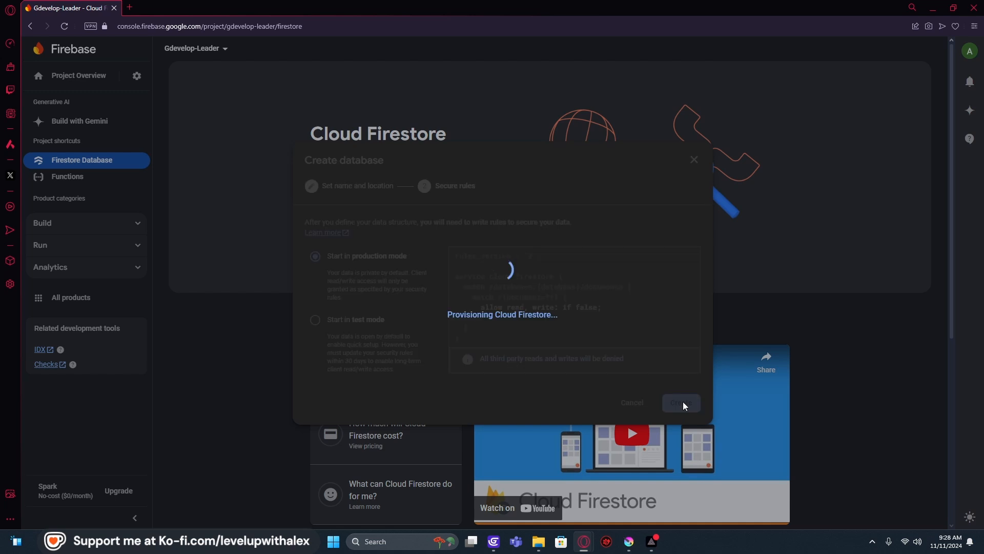
mouse_move(634, 379)
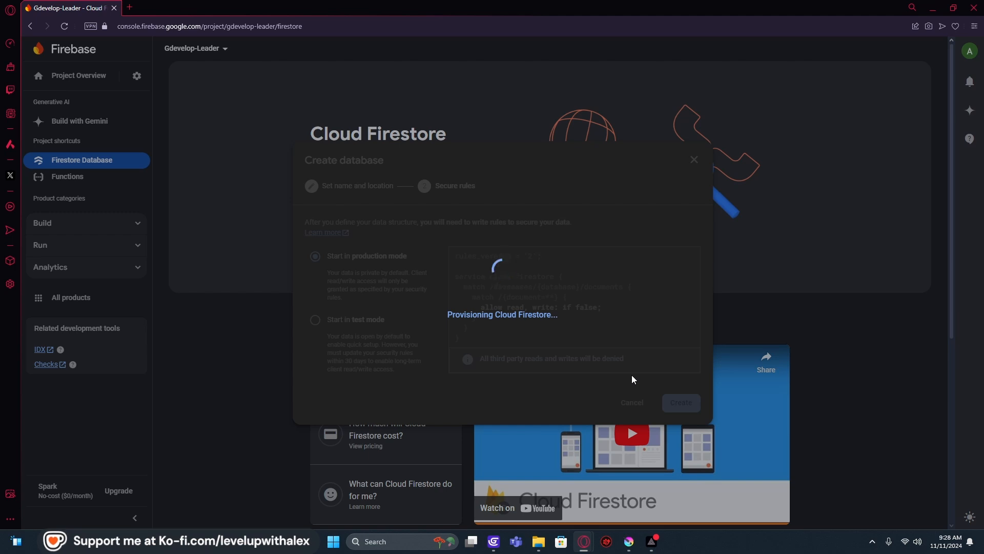
mouse_move(582, 313)
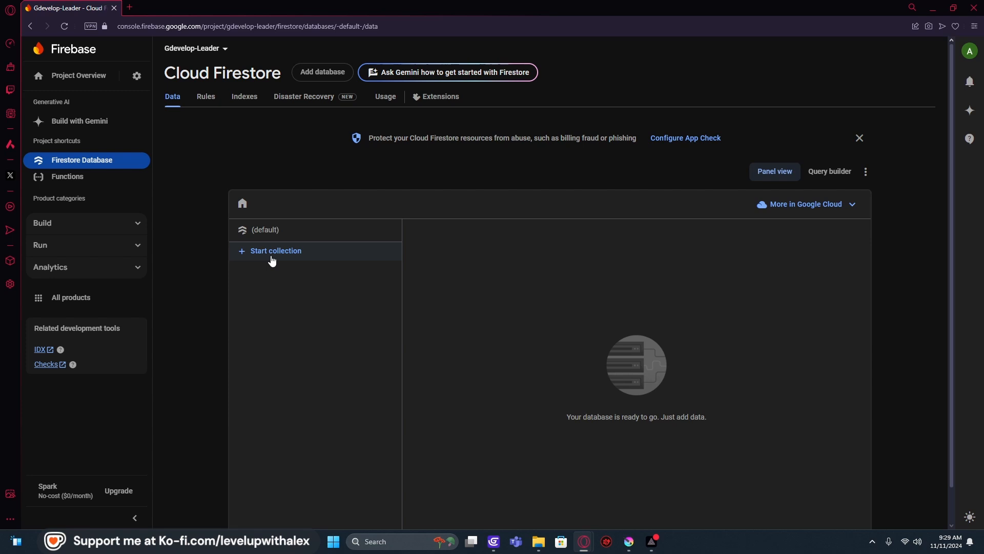
Step: Start a new collection with the ID LeaderBoards
scroll(down, 3)
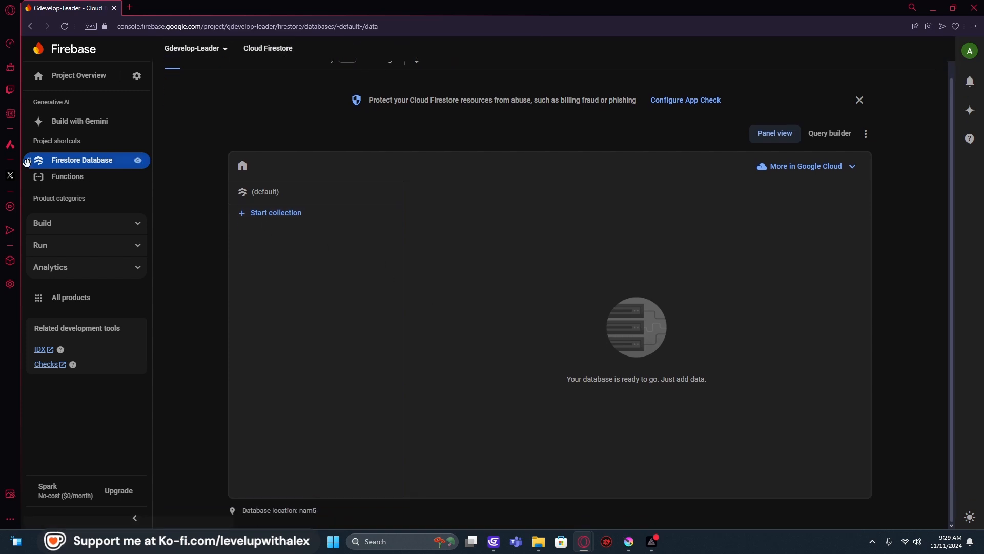
click(275, 213)
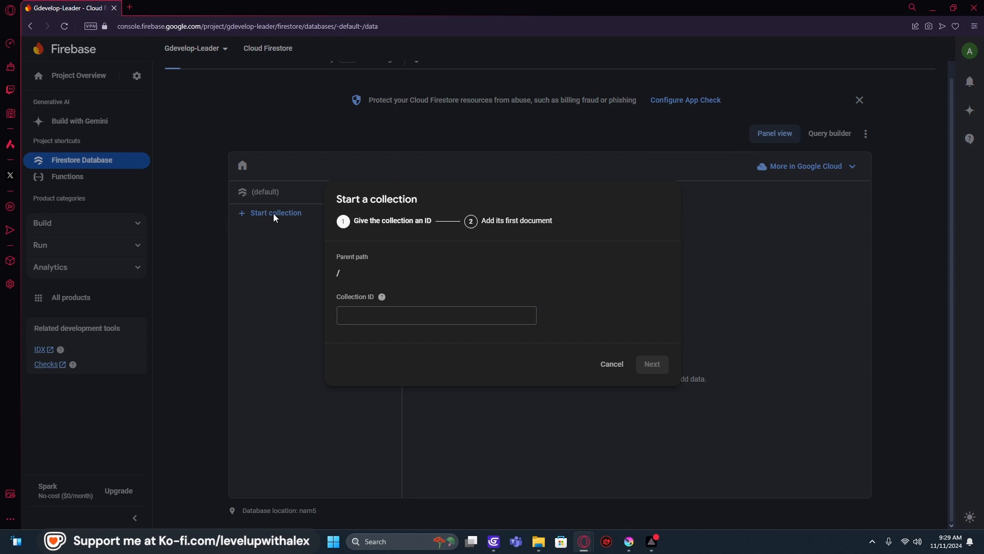
click(436, 314)
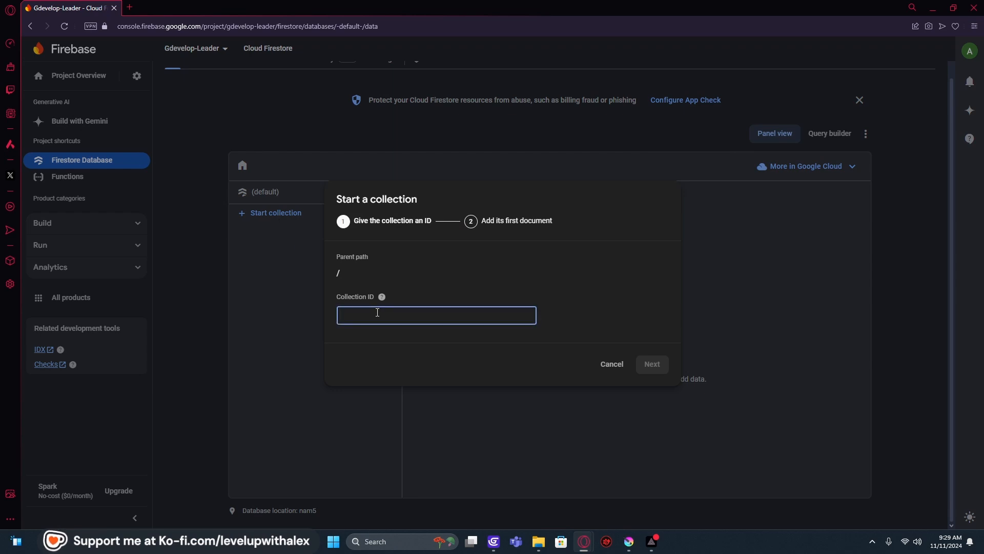
text(Leade)
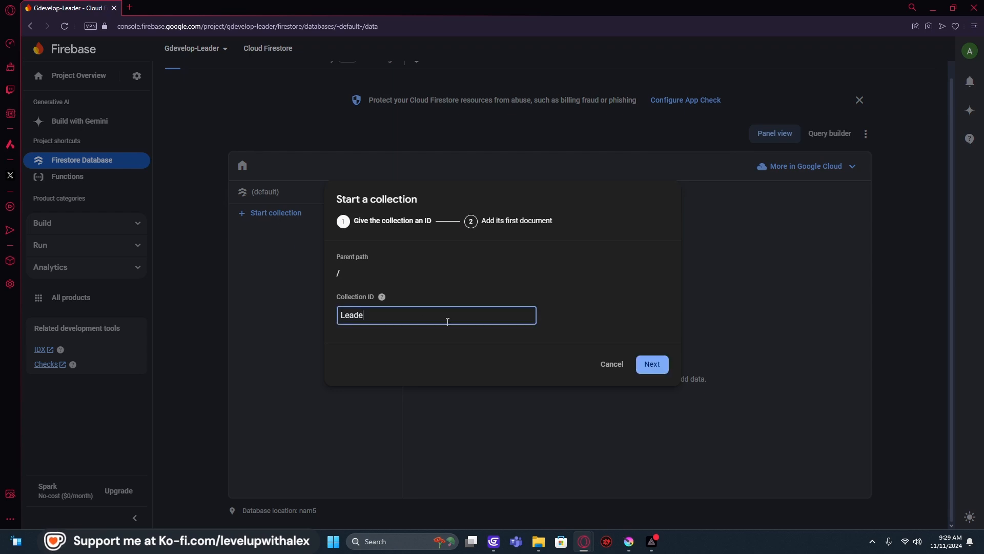
text(rBao)
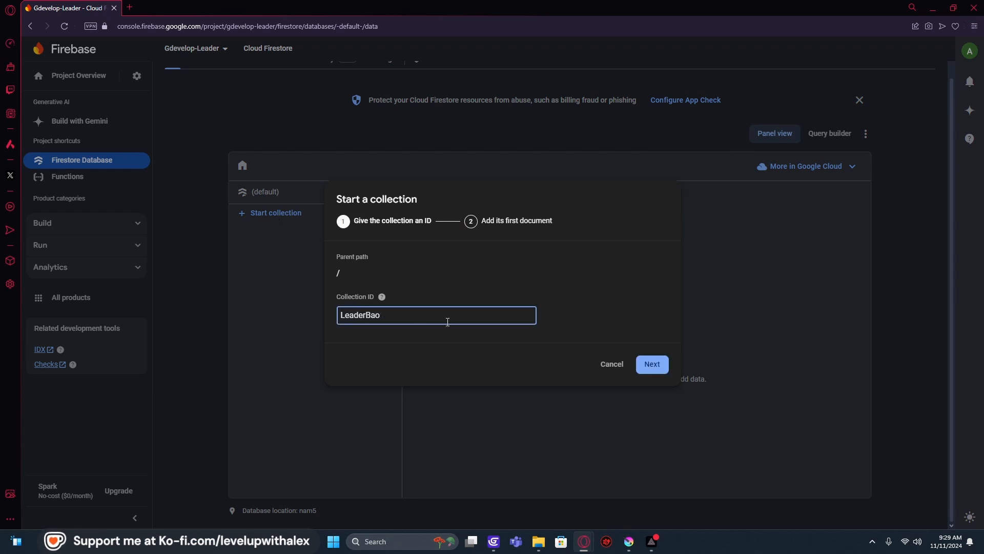
text(Boards)
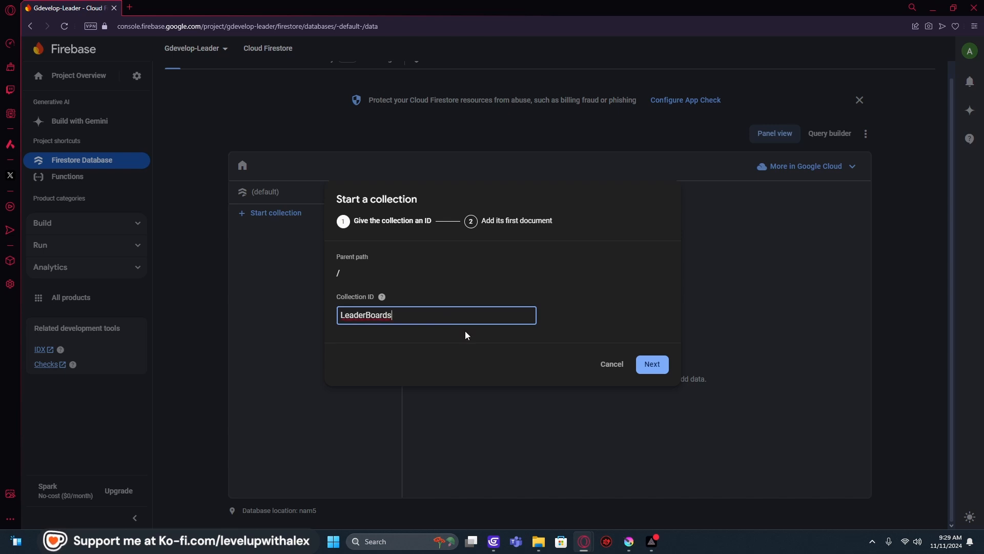
mouse_move(654, 384)
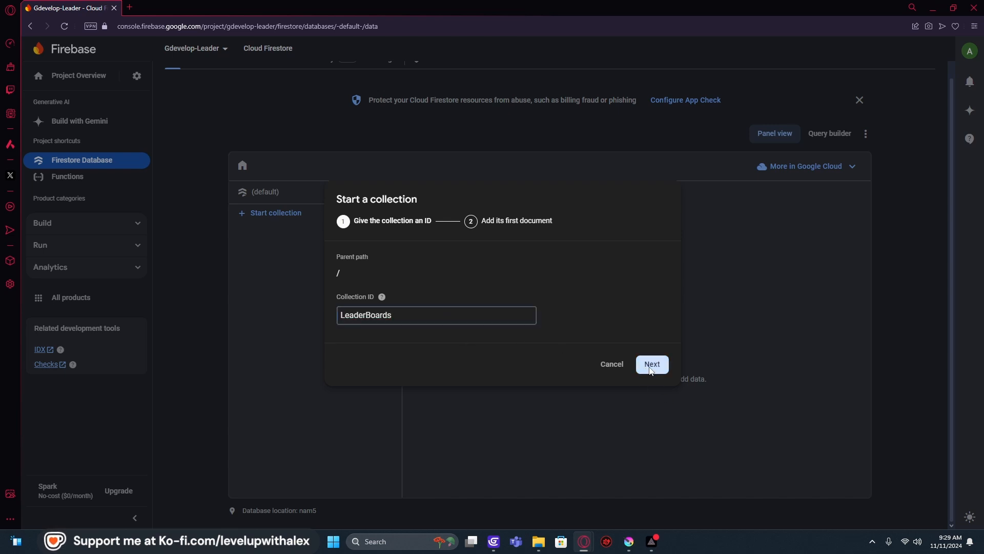
click(651, 364)
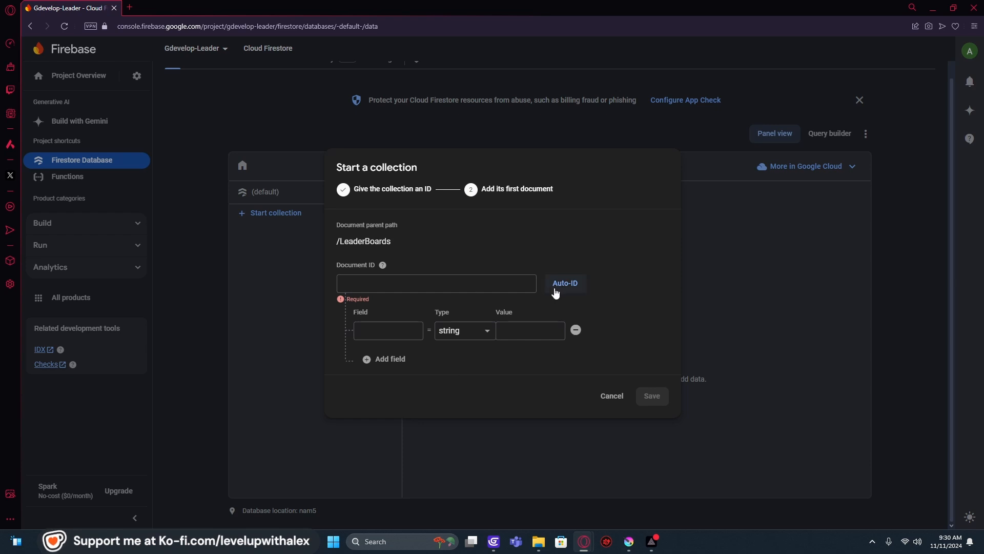
Step: Save its first document with an auto-generated ID and go to the Rules page
click(564, 283)
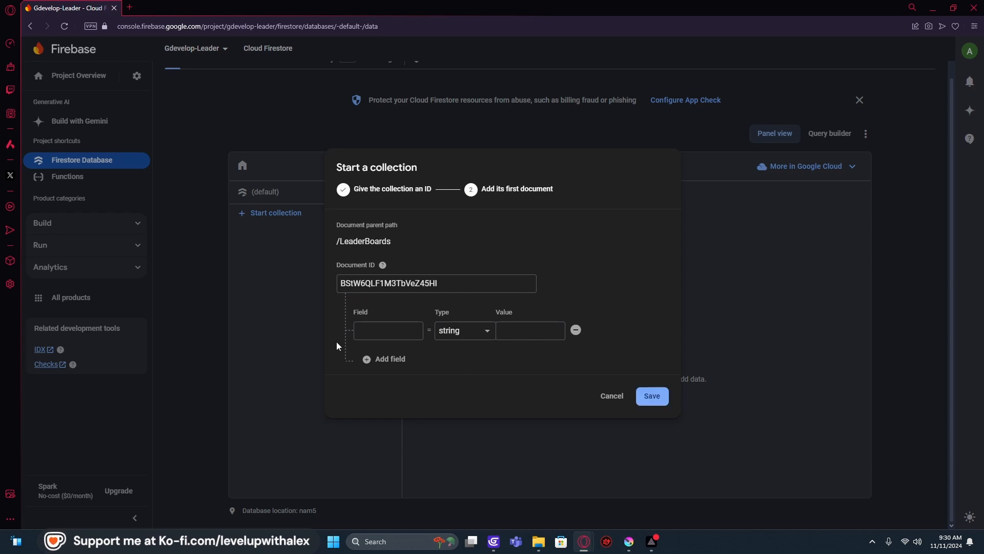
mouse_move(613, 368)
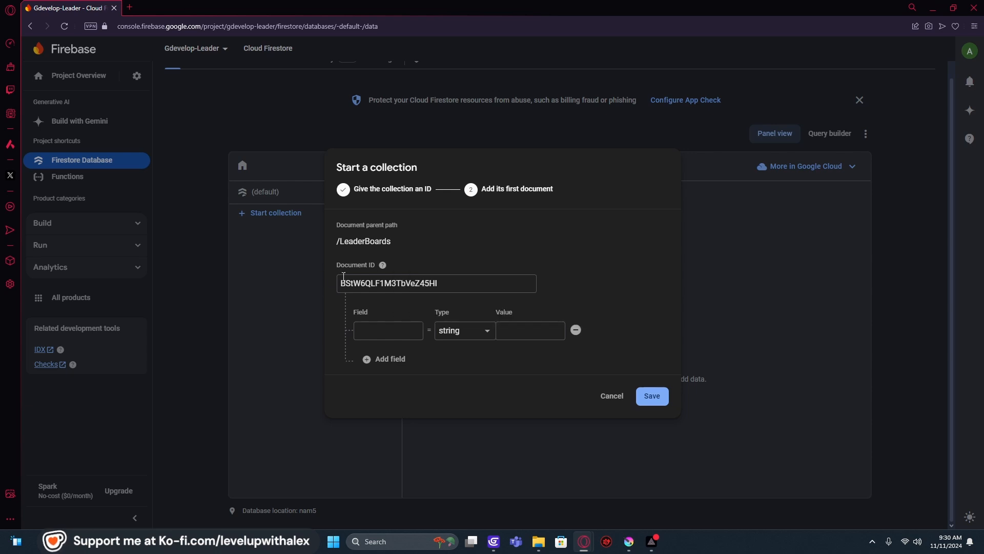
mouse_move(417, 346)
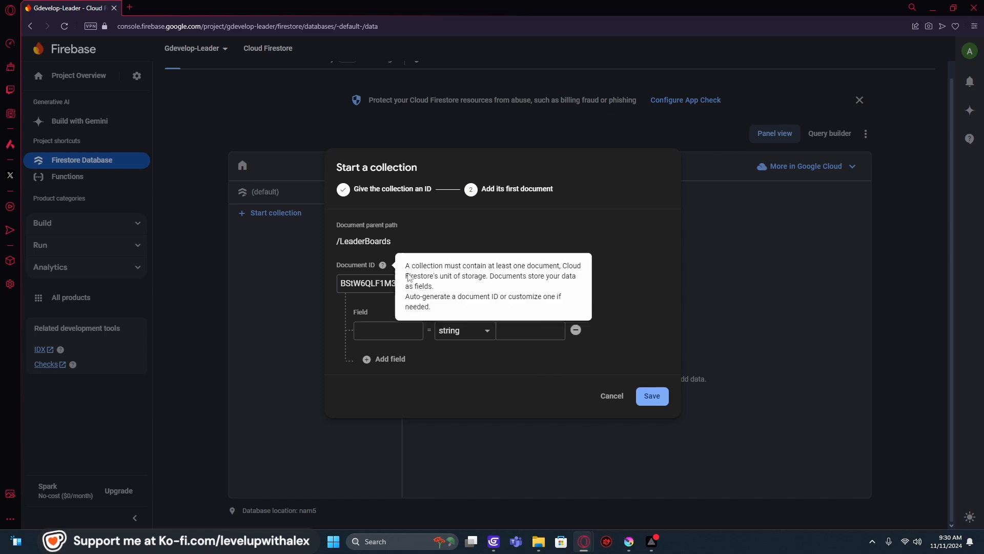
click(611, 396)
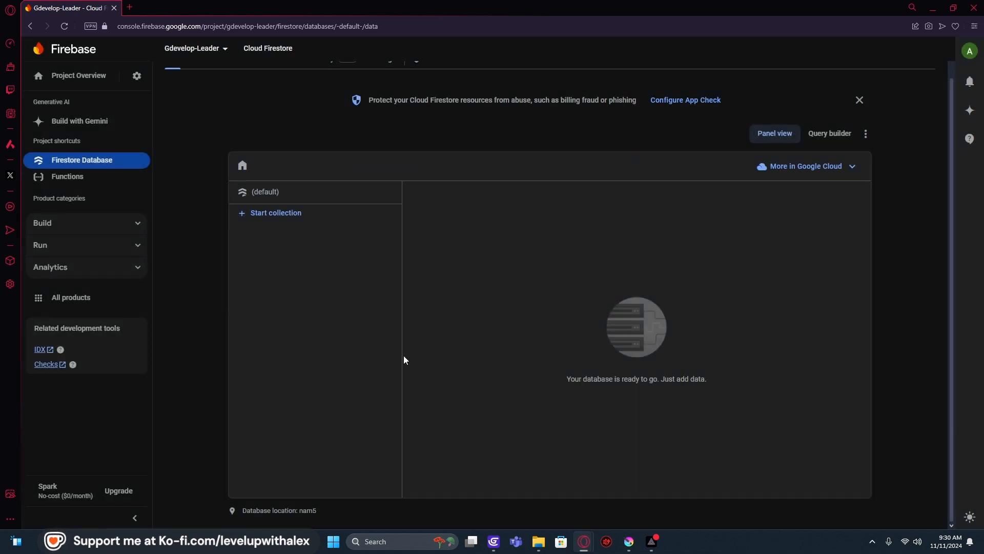
click(275, 230)
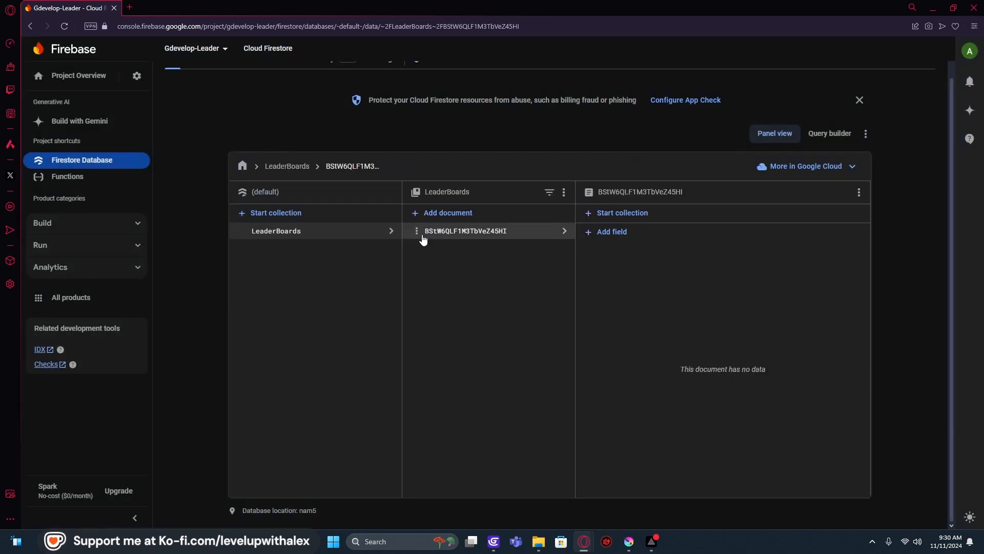
click(206, 97)
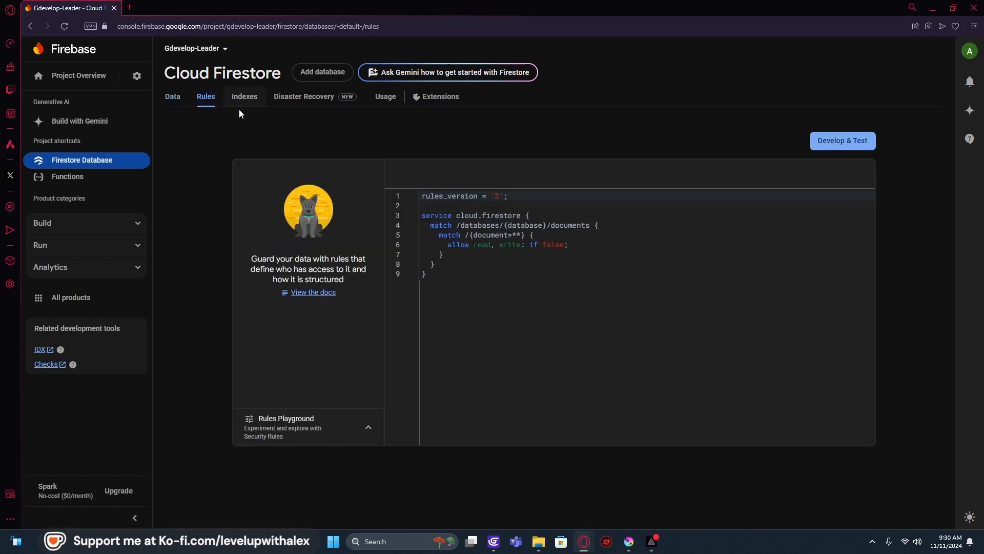
Step: Change the read/write rule to 'if true' and publish it
click(547, 245)
text(tru)
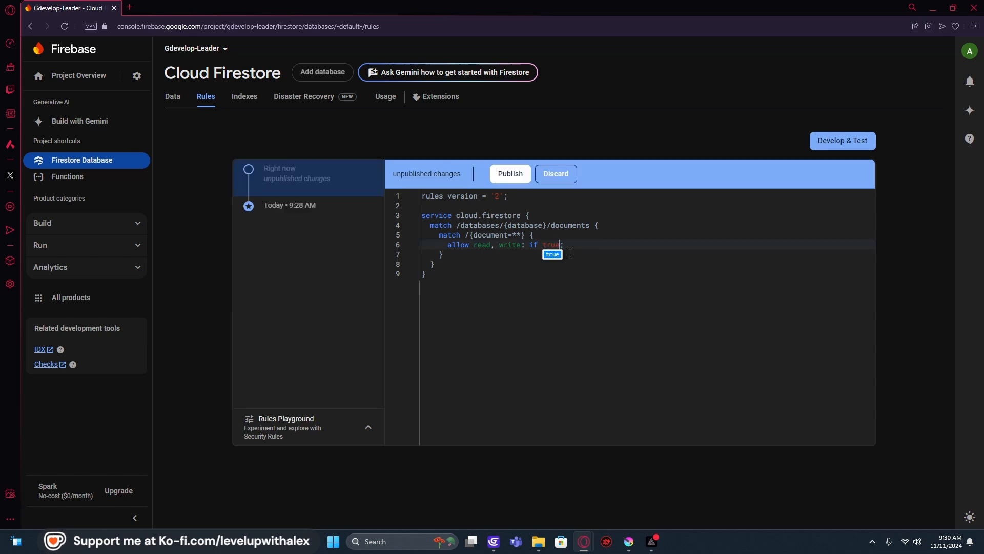
click(509, 175)
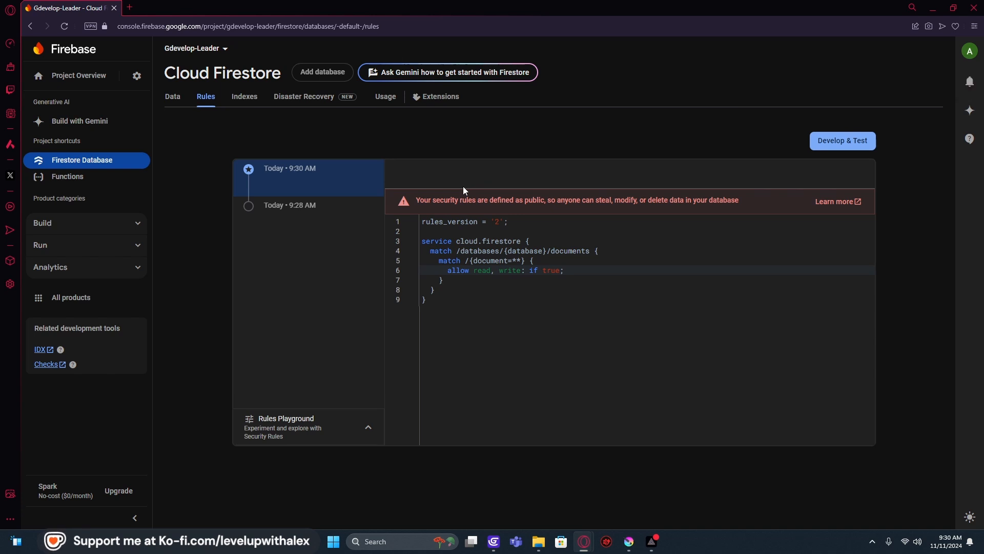
mouse_move(530, 214)
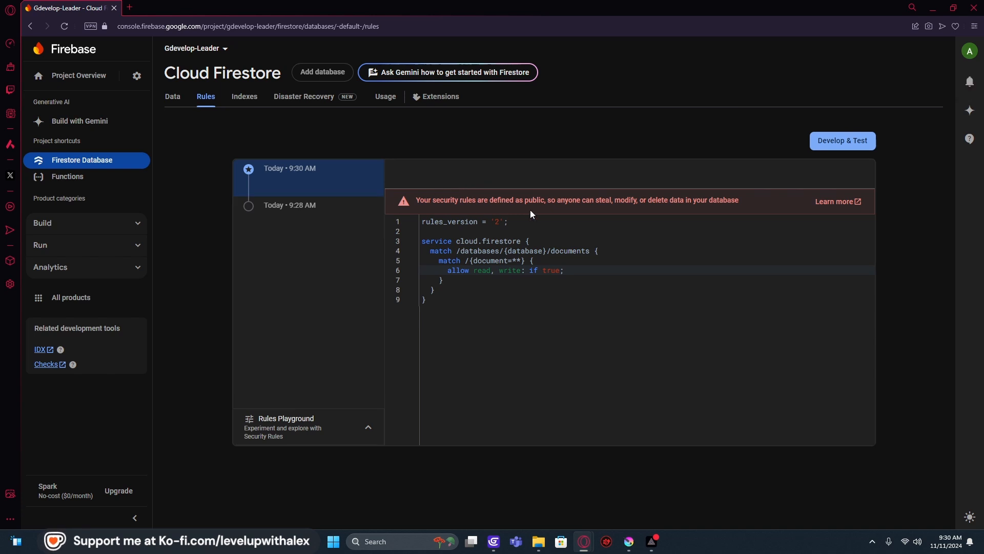
mouse_move(523, 201)
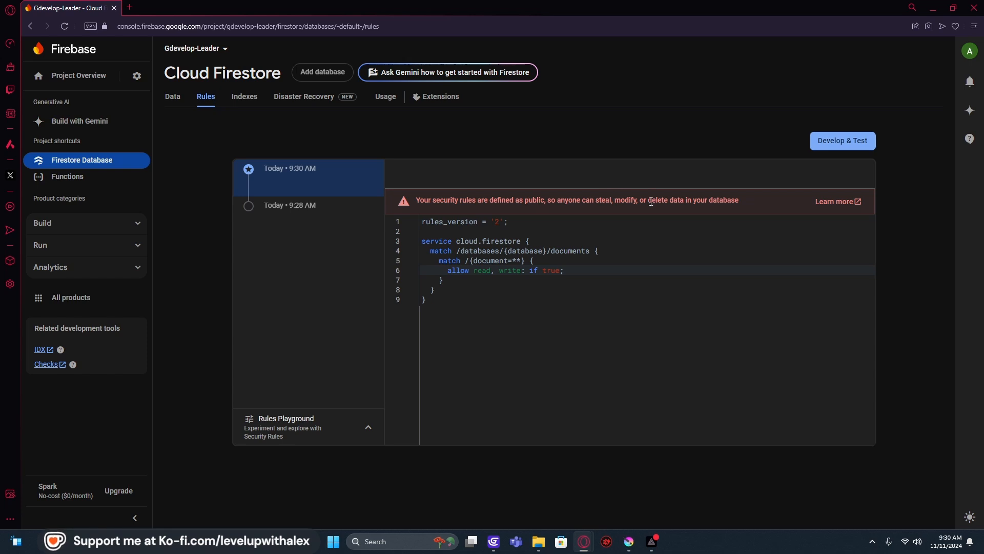
mouse_move(720, 201)
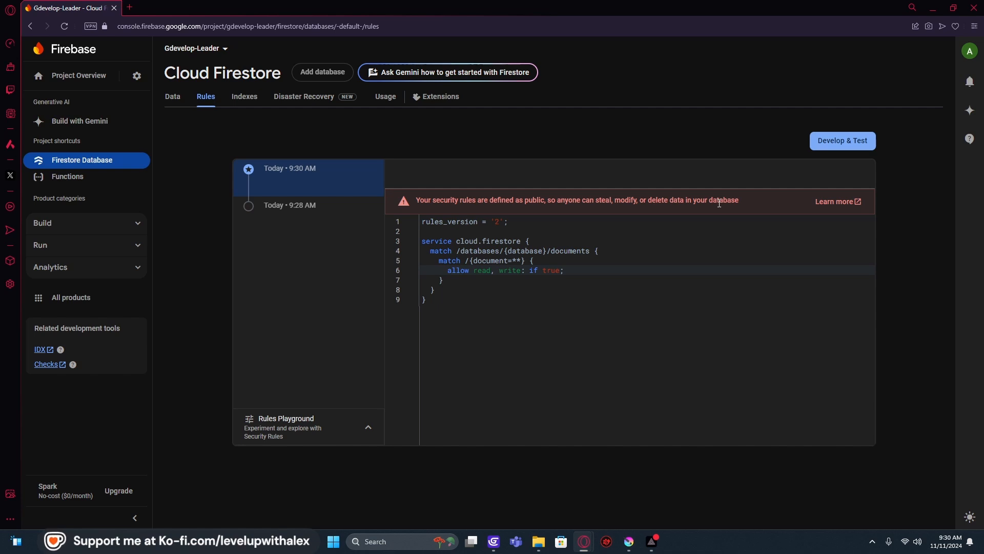
mouse_move(447, 149)
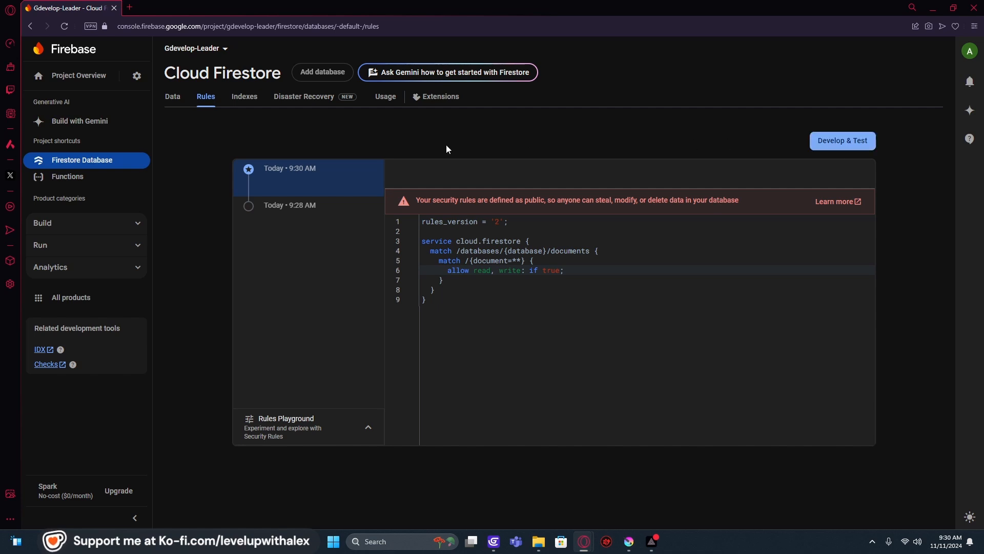
mouse_move(172, 96)
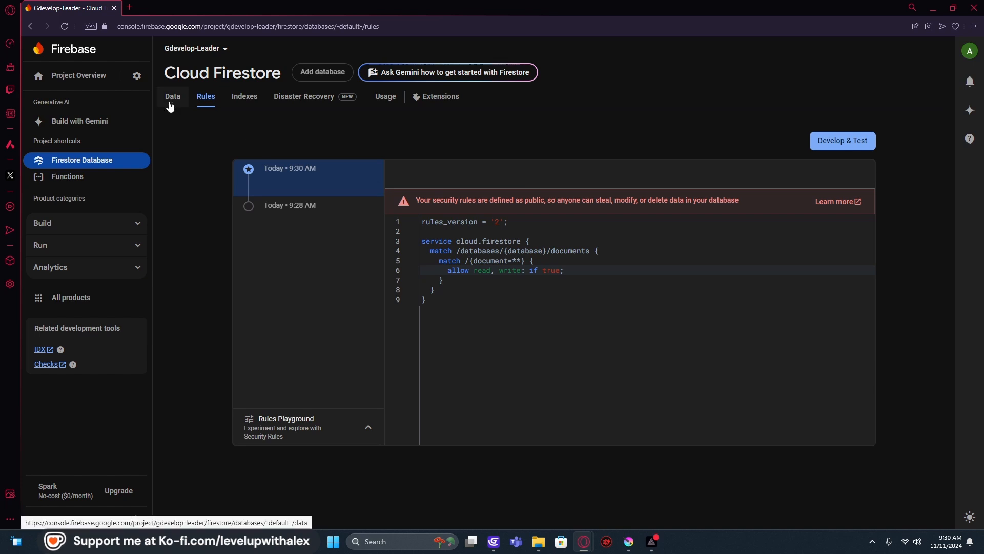
Step: Return to the Firestore Data view showing the LeaderBoards collection and its empty auto-ID document
click(172, 97)
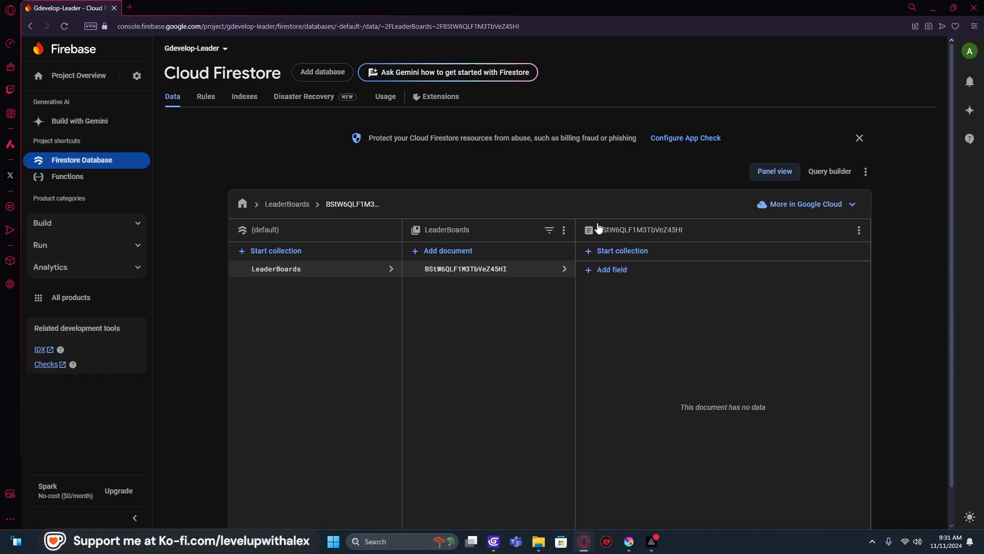
mouse_move(440, 317)
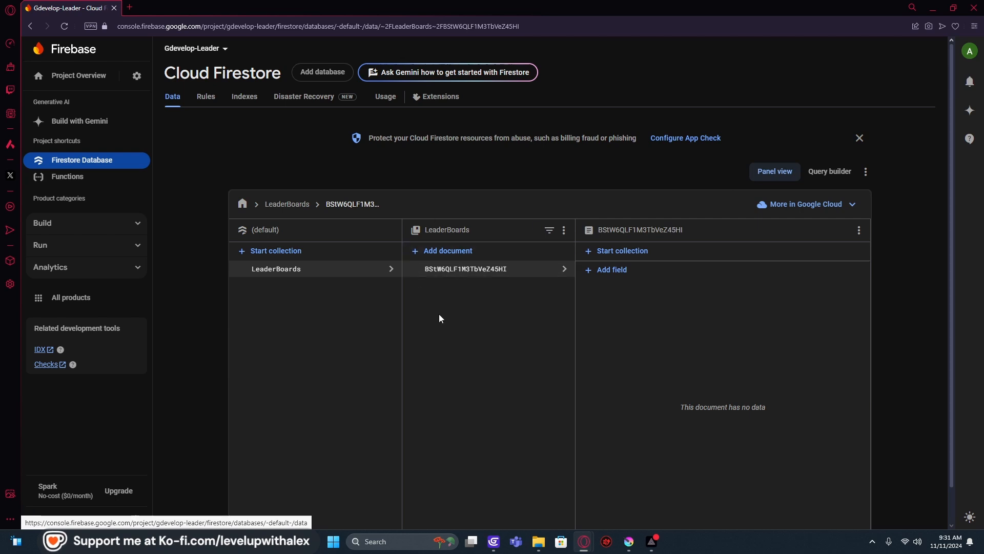
mouse_move(542, 219)
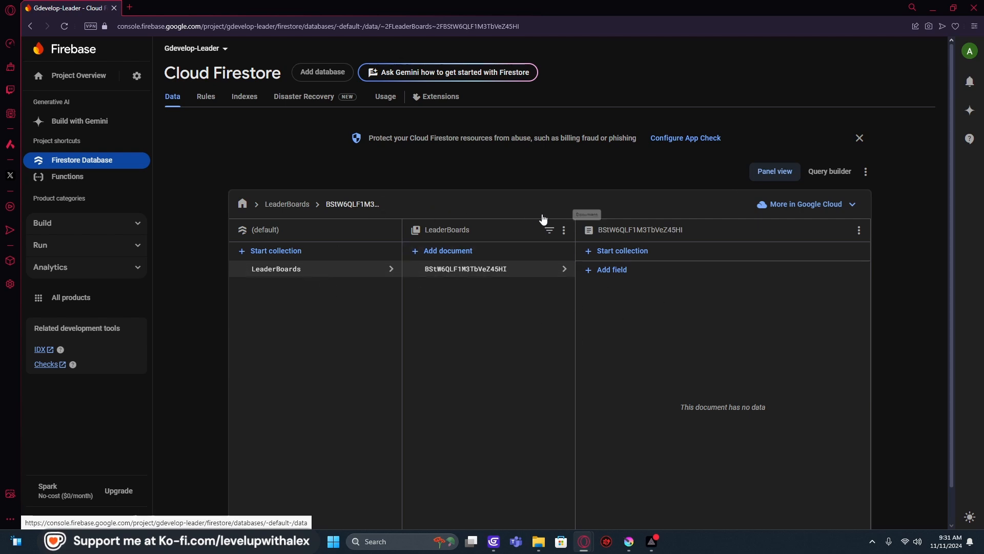
mouse_move(313, 298)
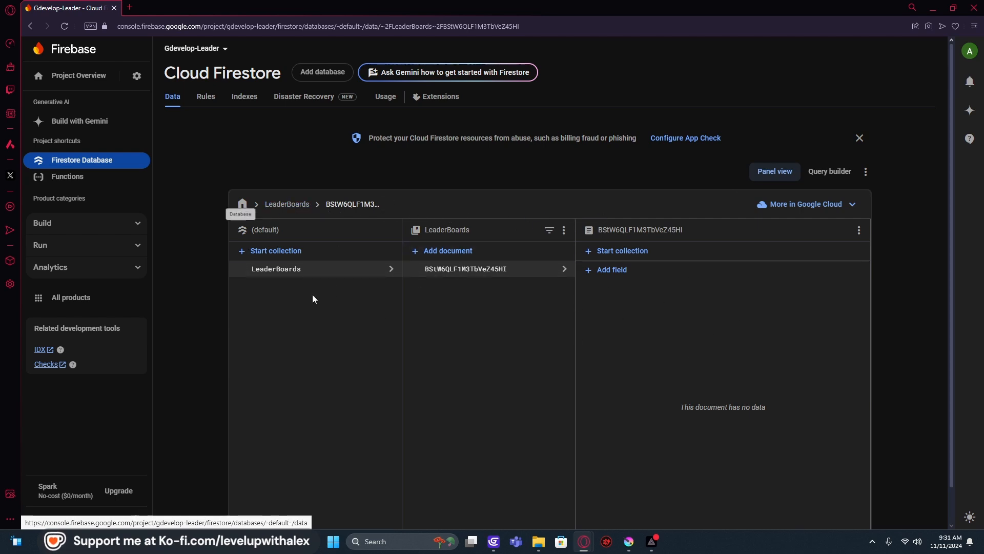
mouse_move(618, 245)
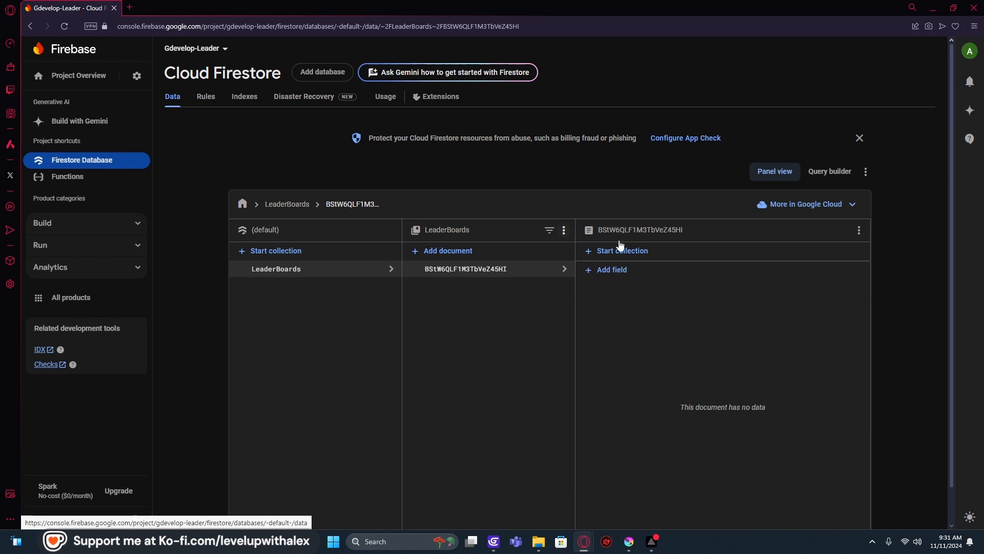
mouse_move(675, 250)
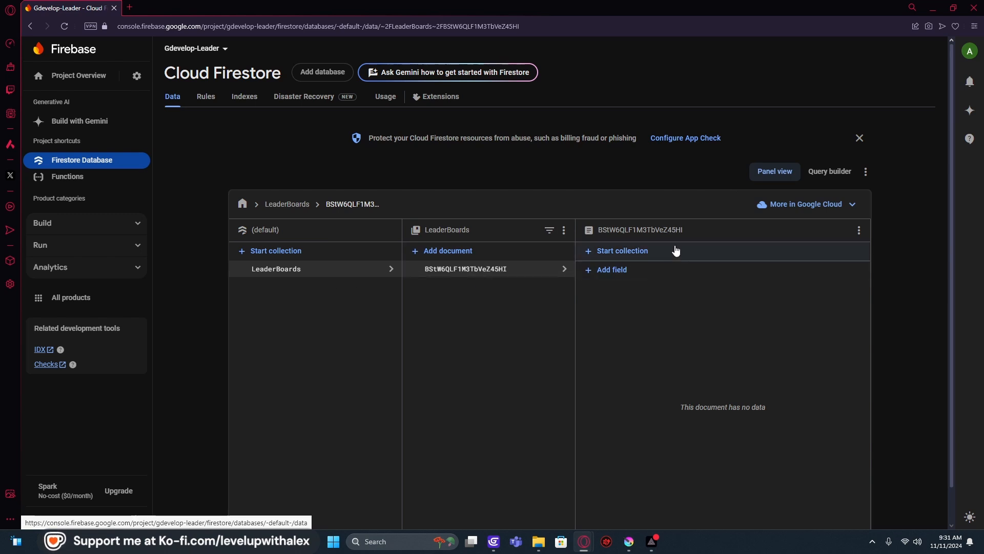
mouse_move(681, 290)
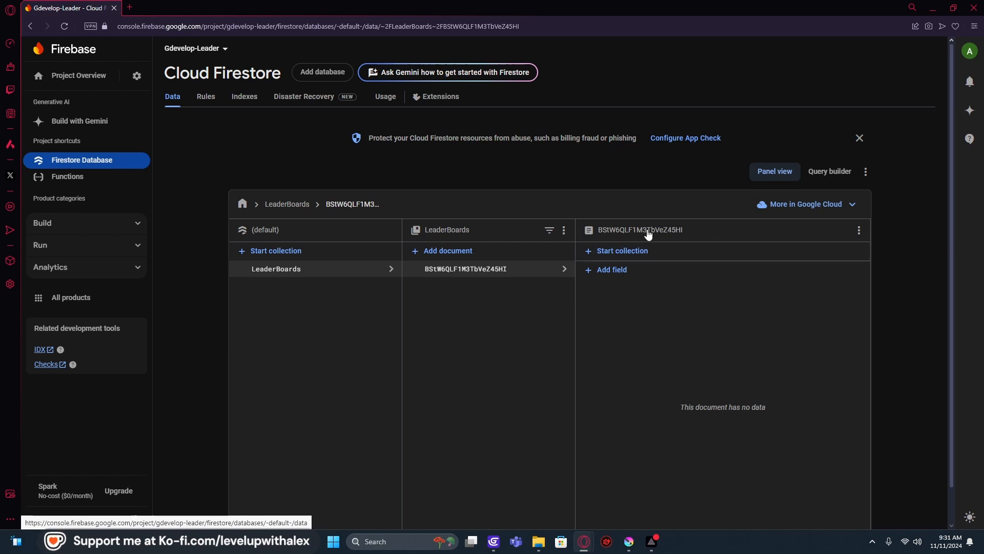
mouse_move(305, 153)
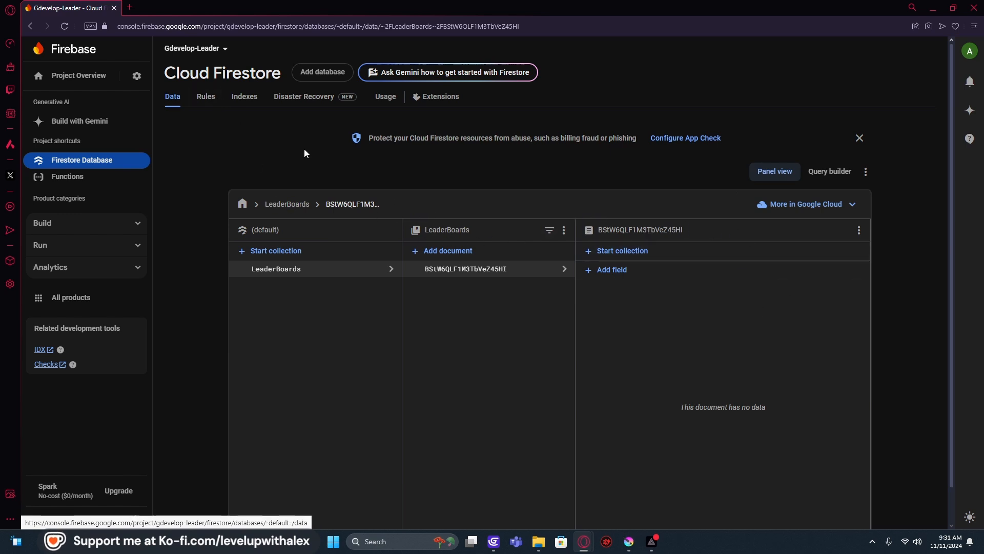